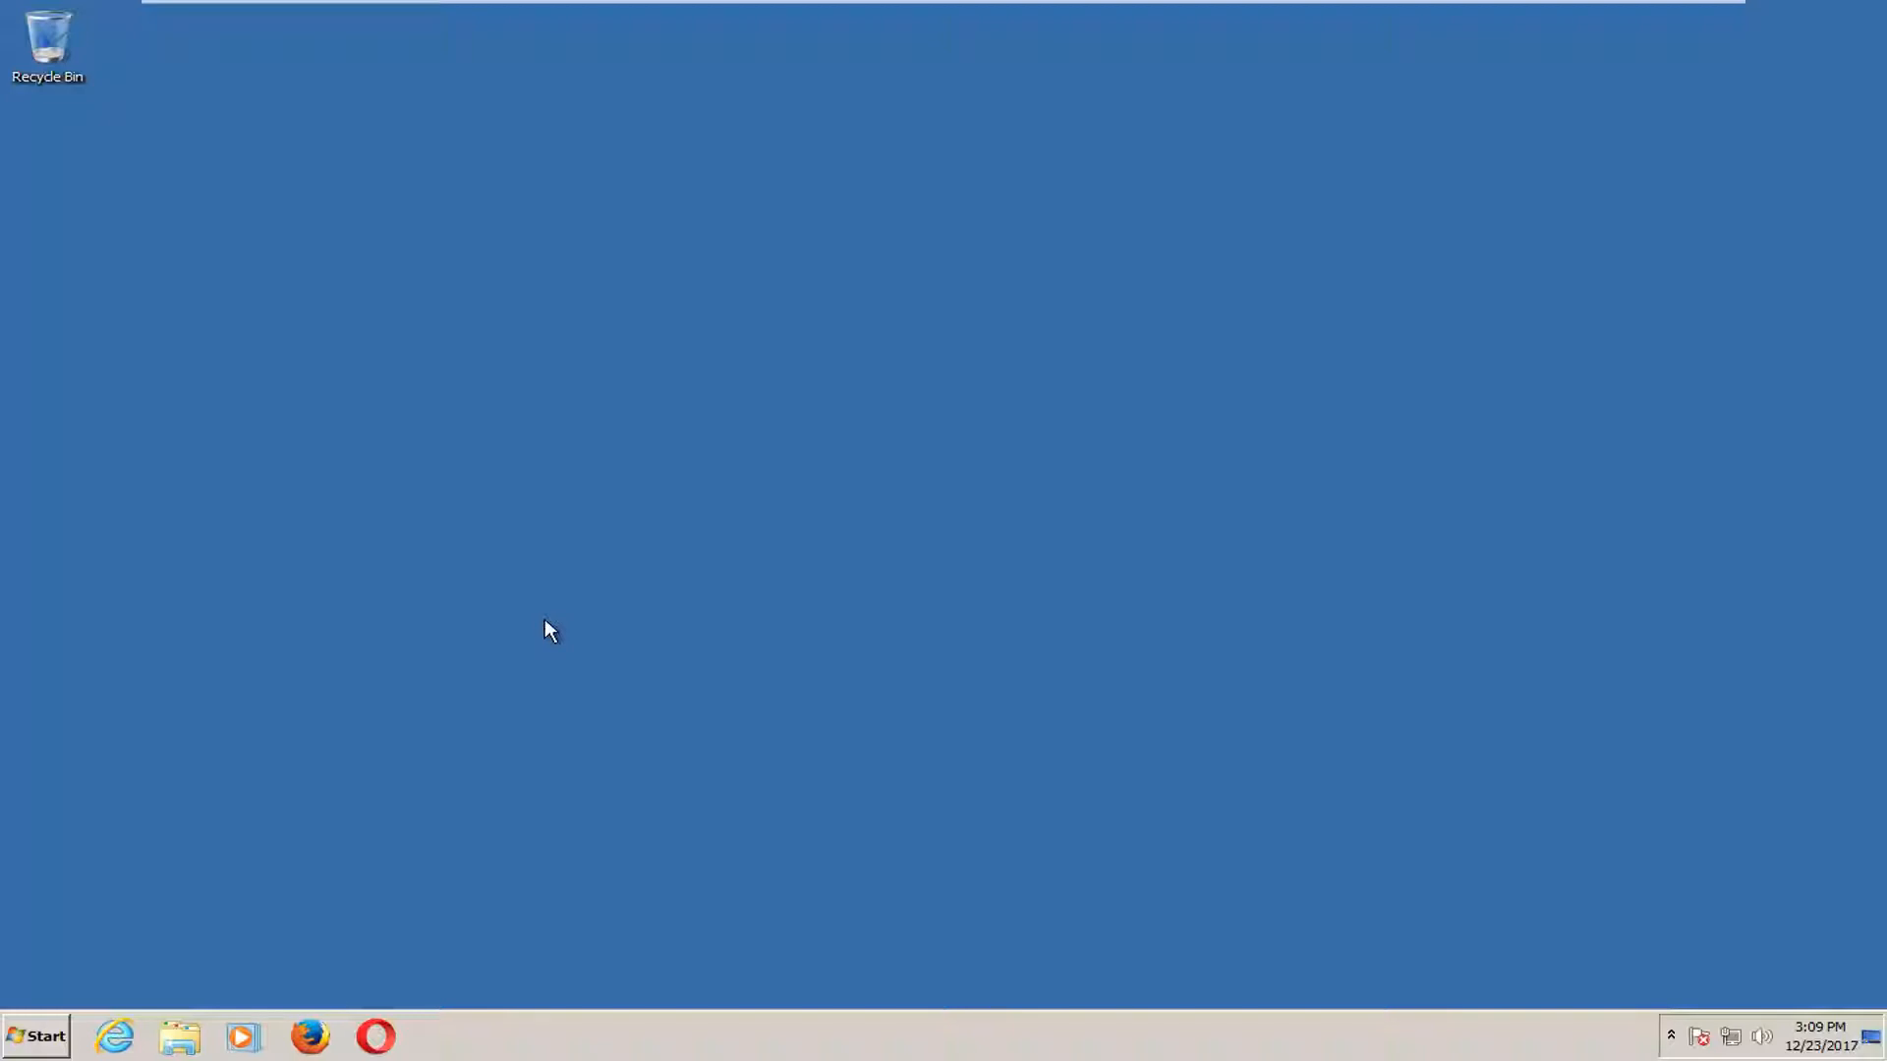
Search the Start Menu for 'system' and open the System control panel page
click(36, 1036)
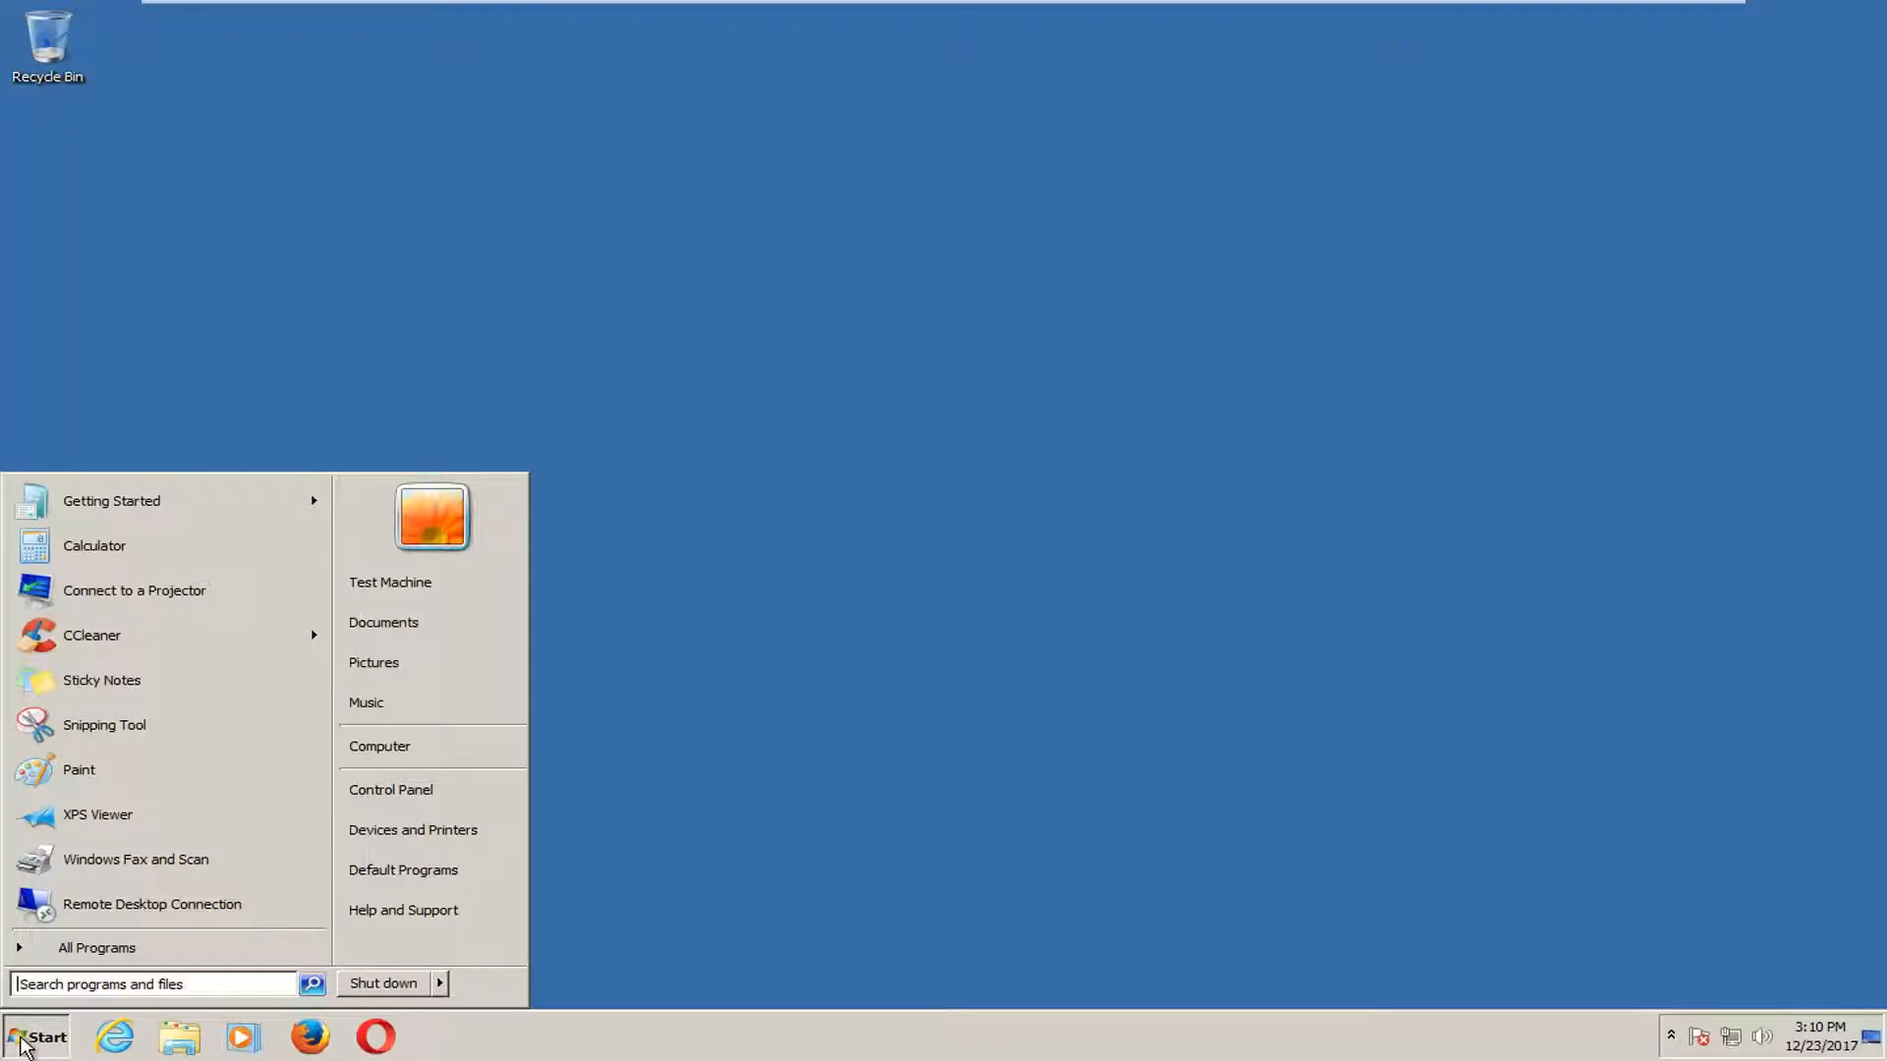
text(sys)
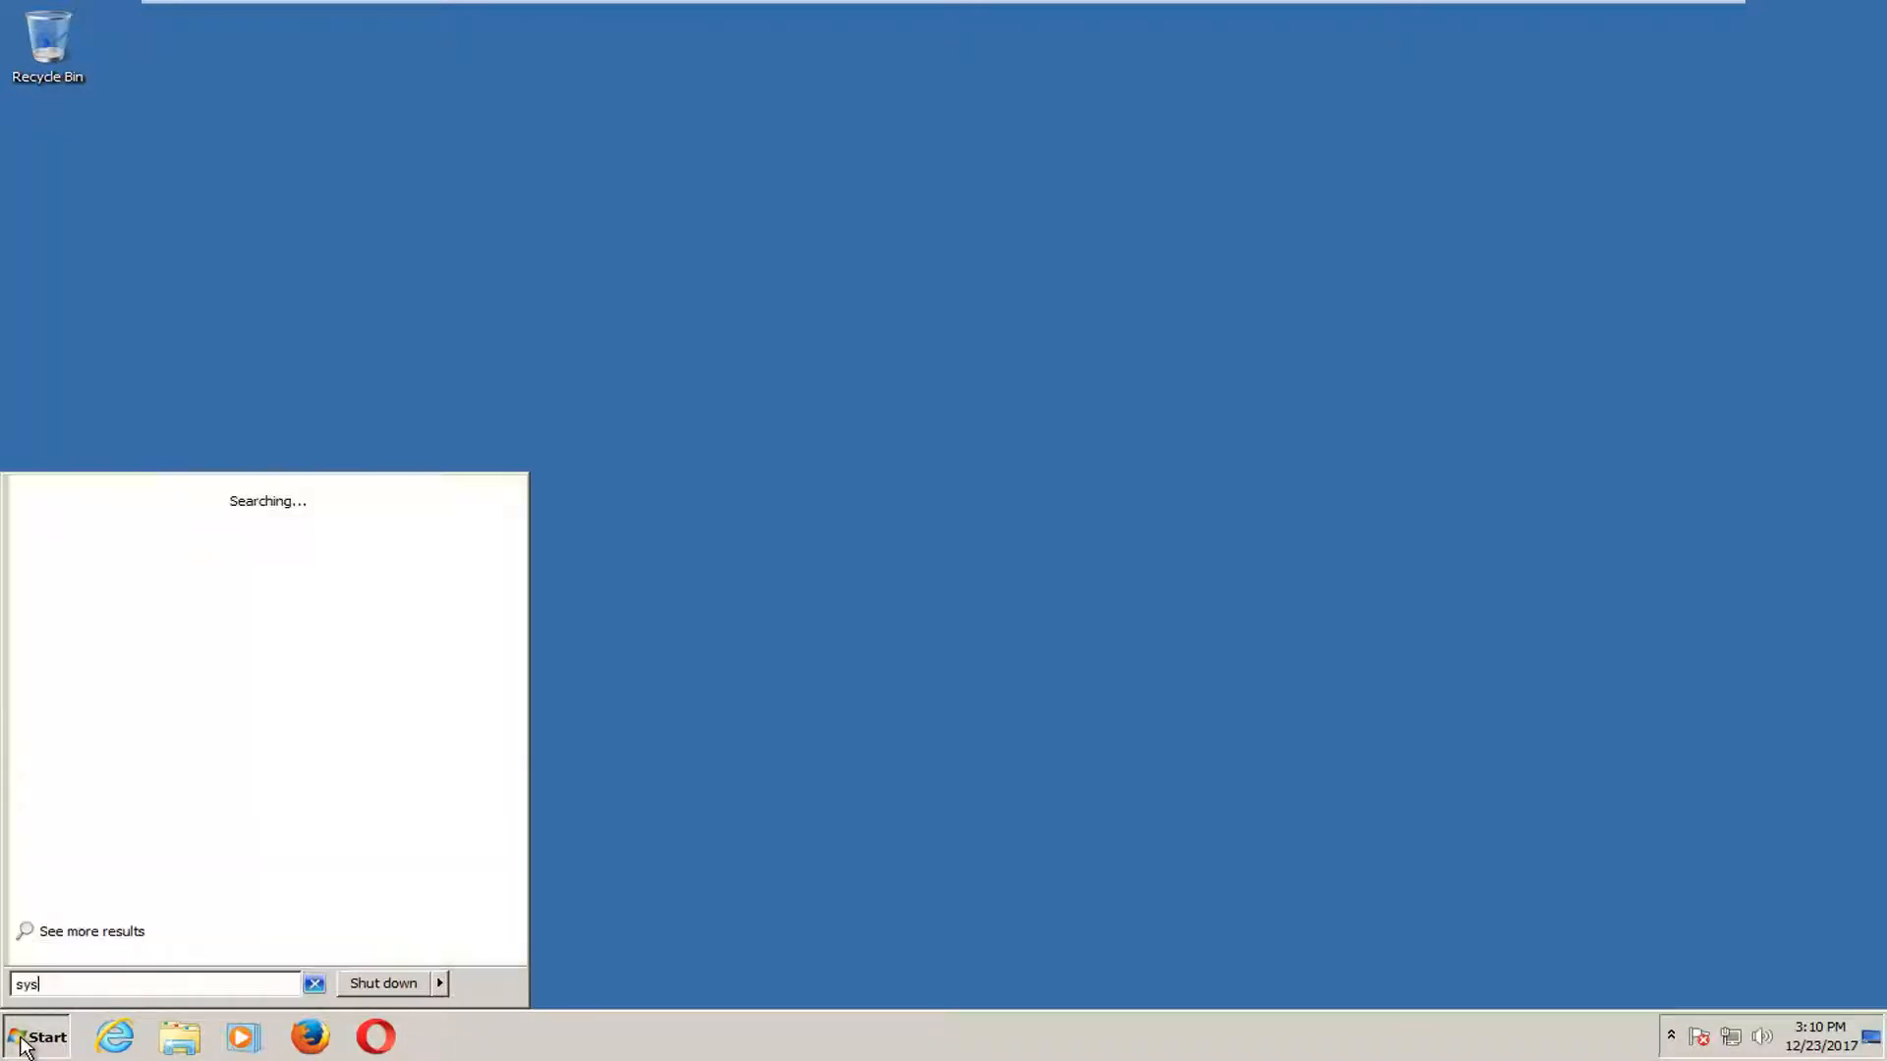
text(tem)
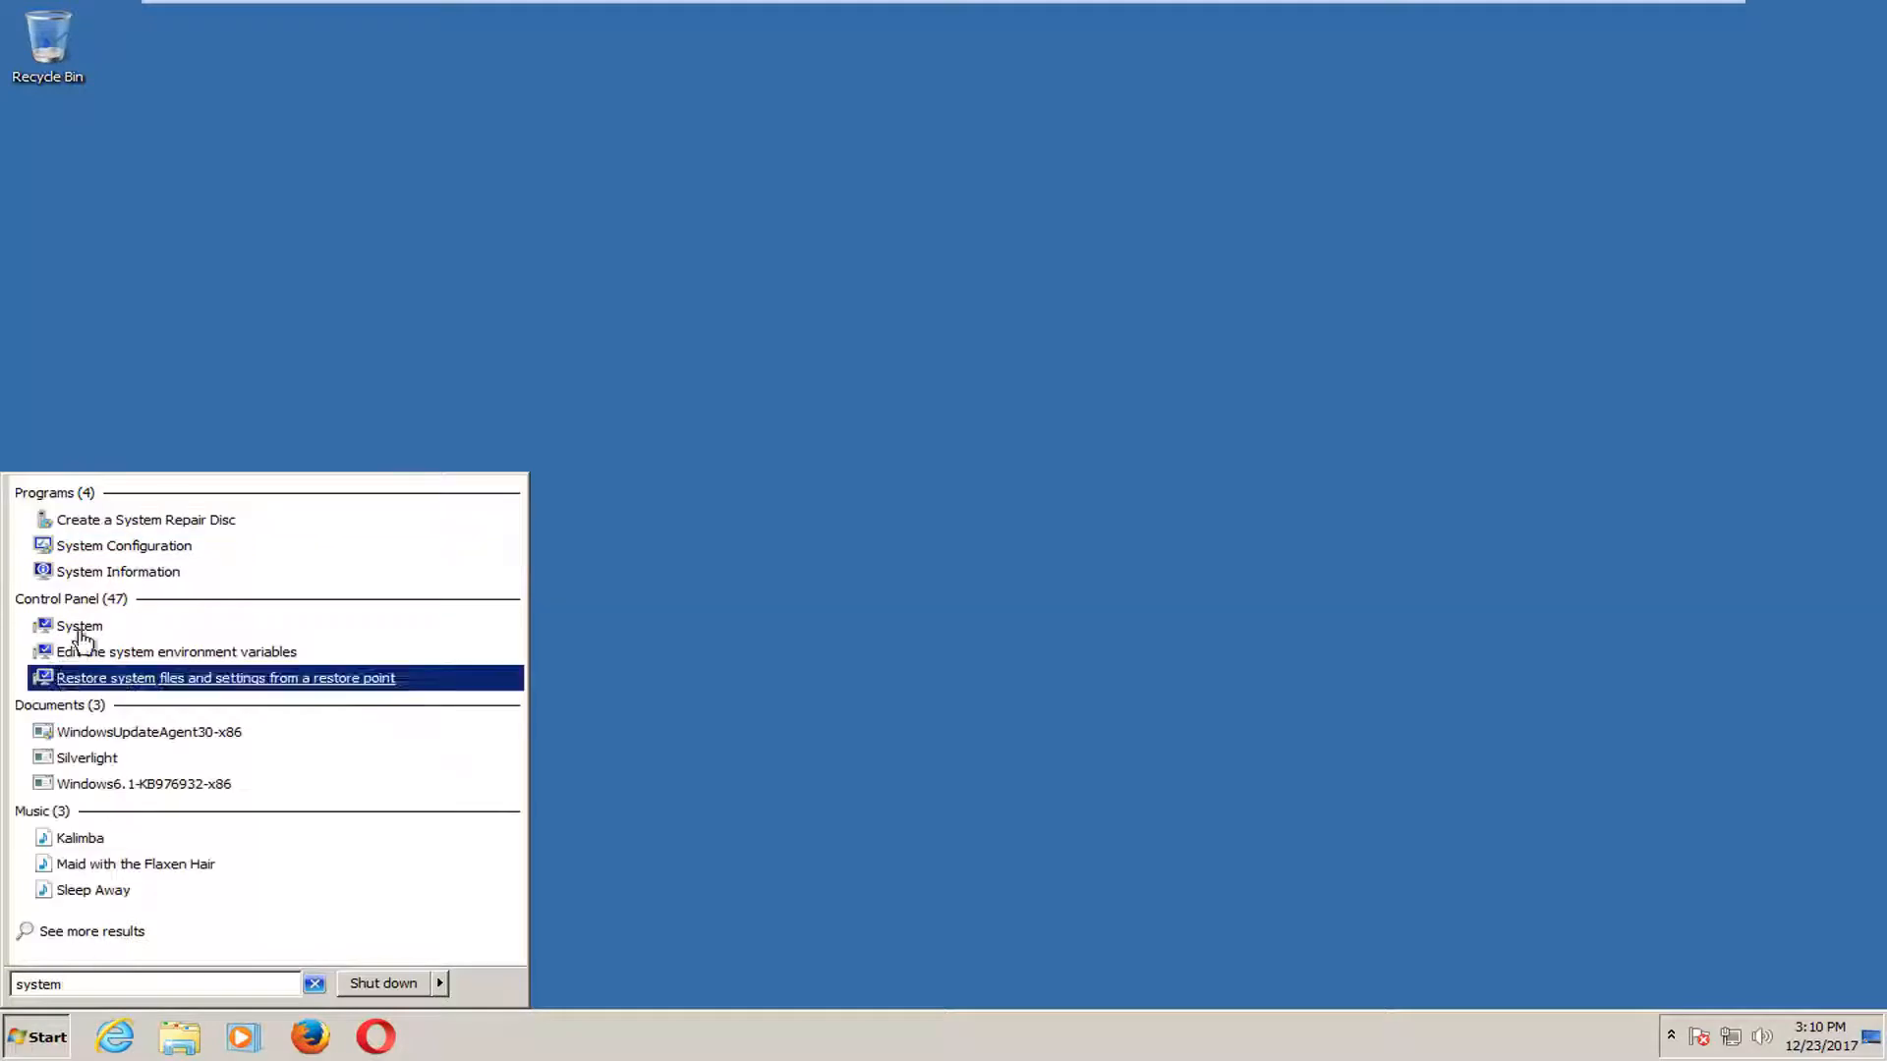
mouse_move(79, 626)
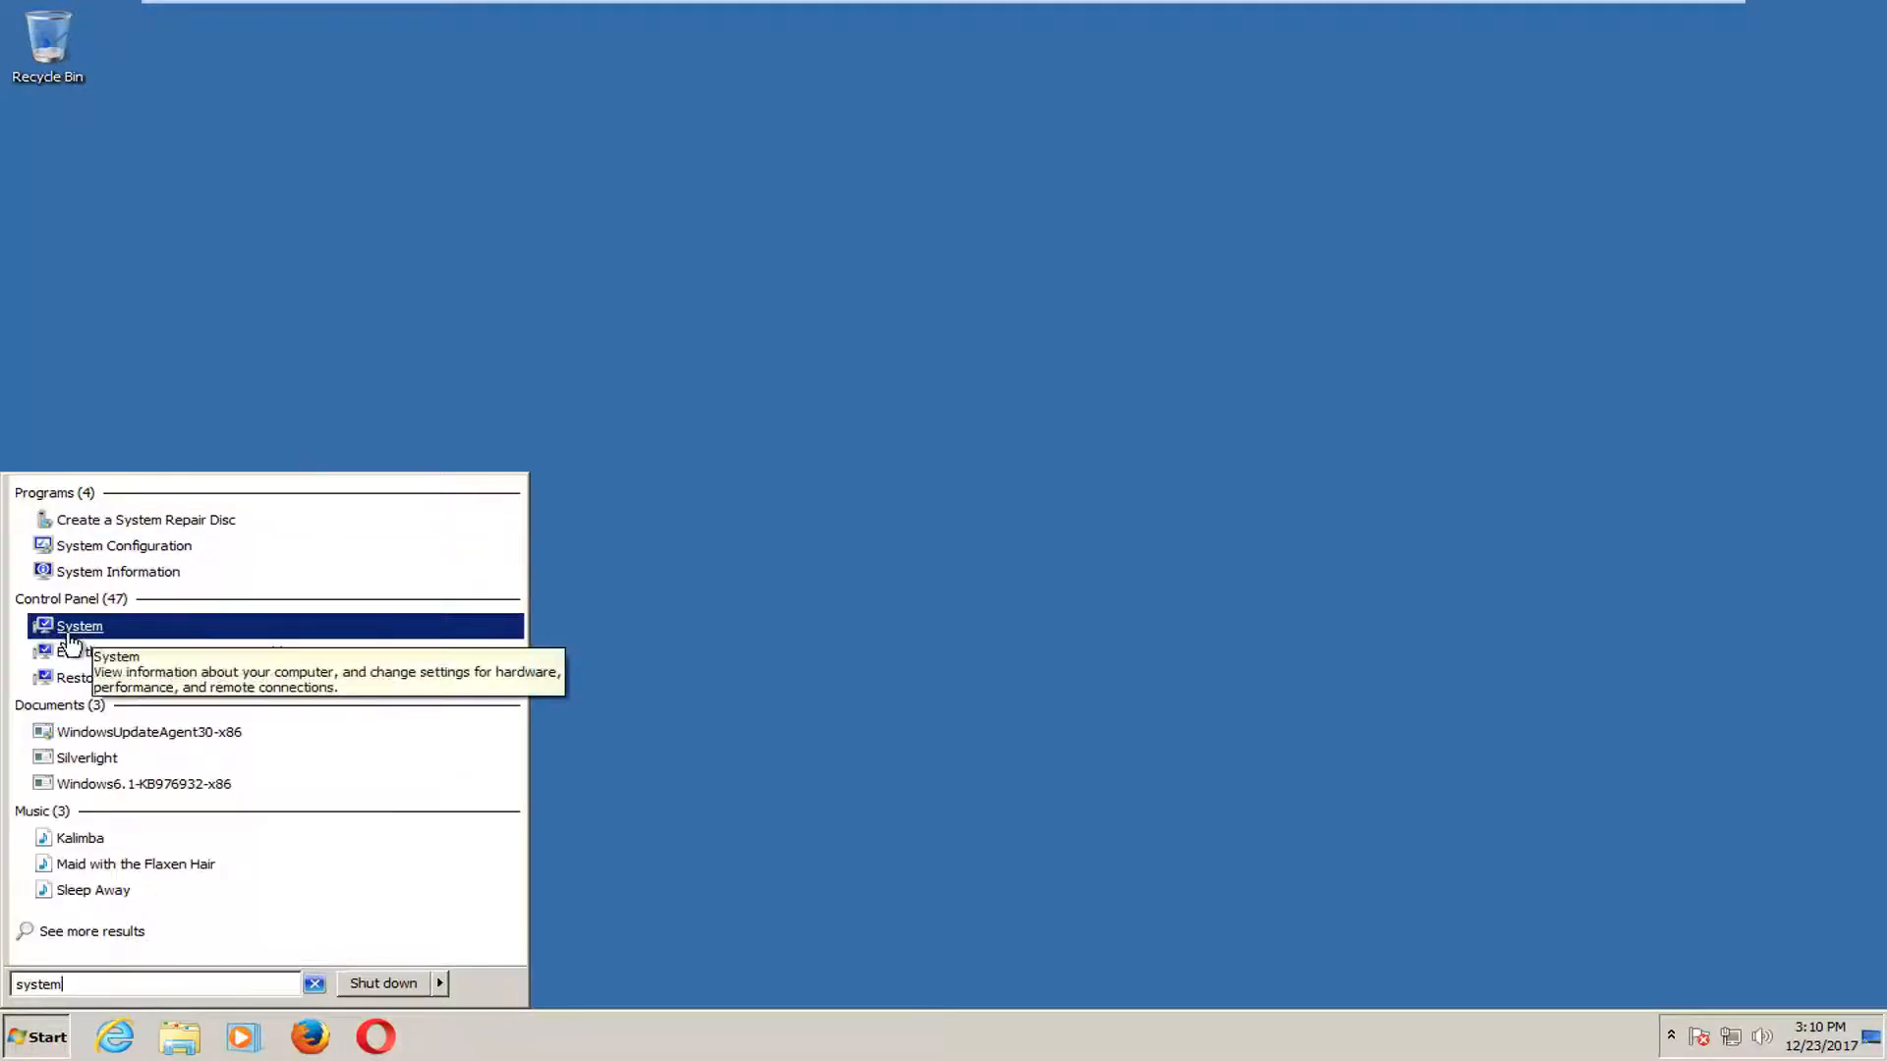
click(80, 626)
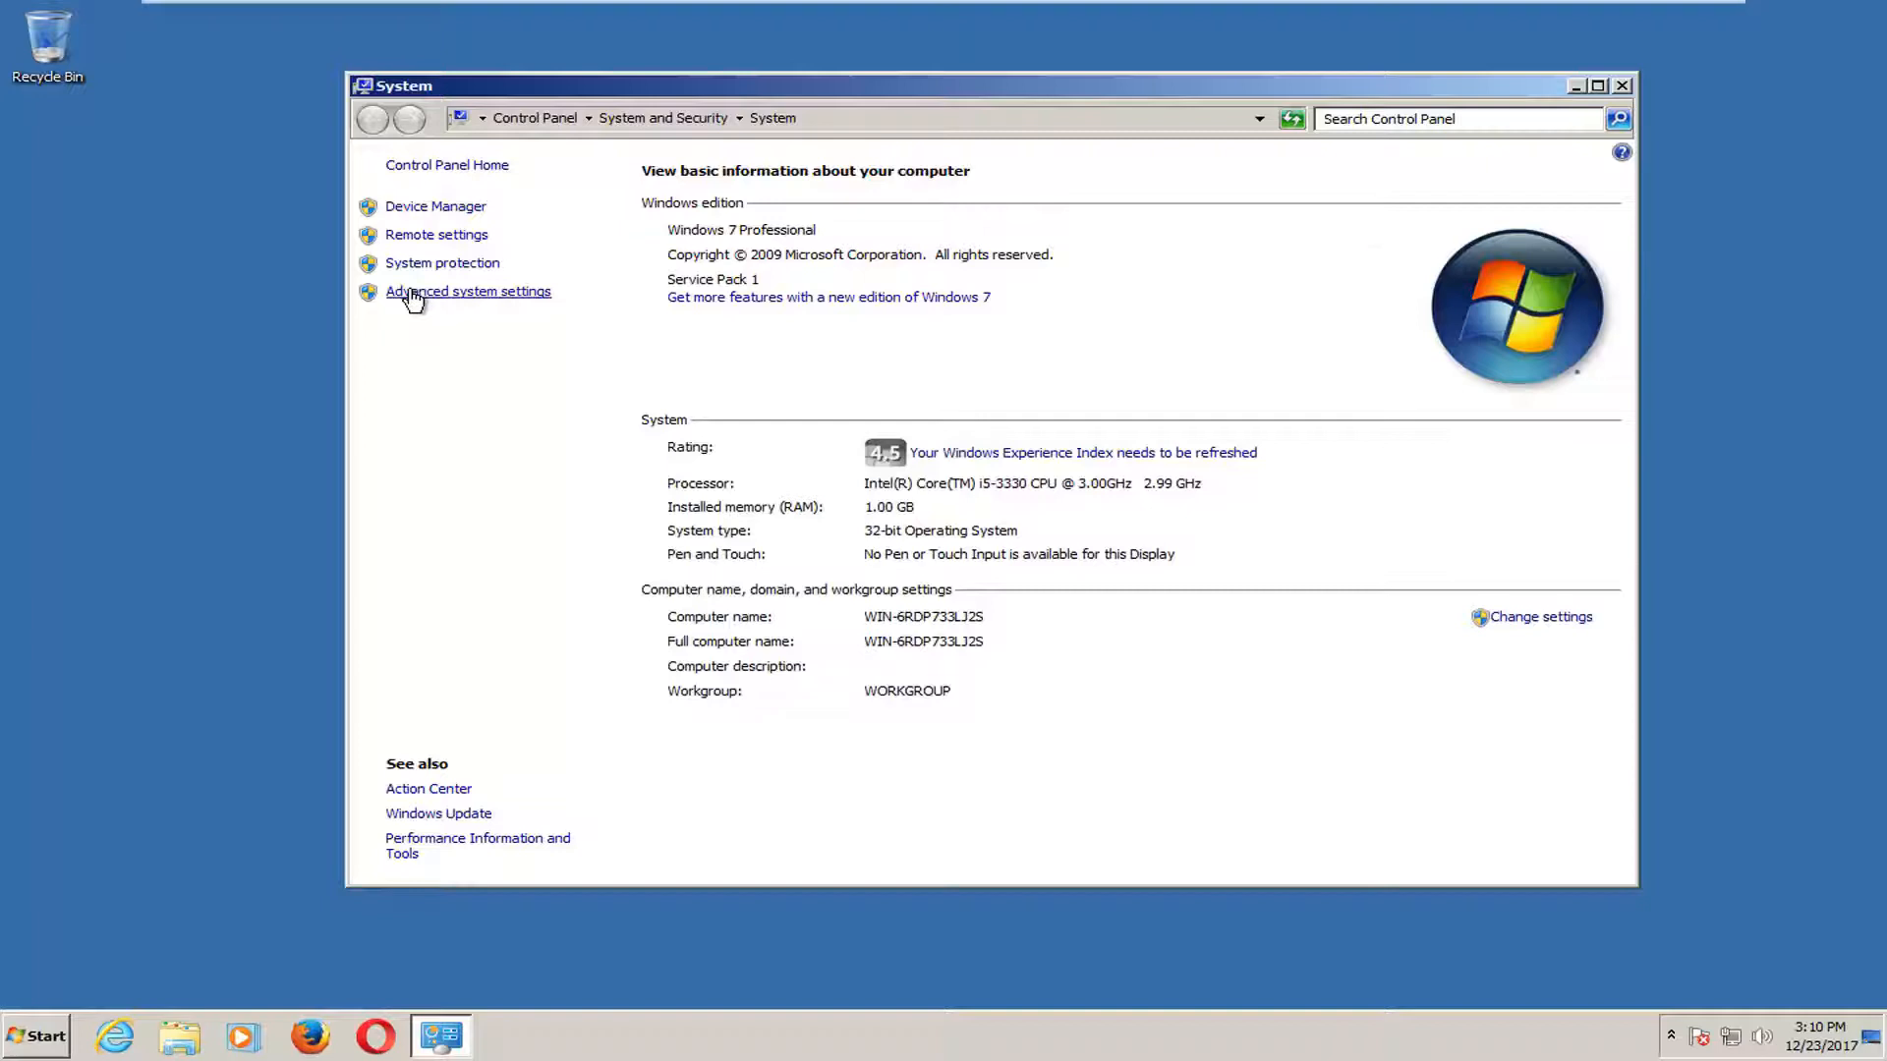
Open Virtual Memory via Advanced system settings and Performance Options' Advanced tab
click(468, 291)
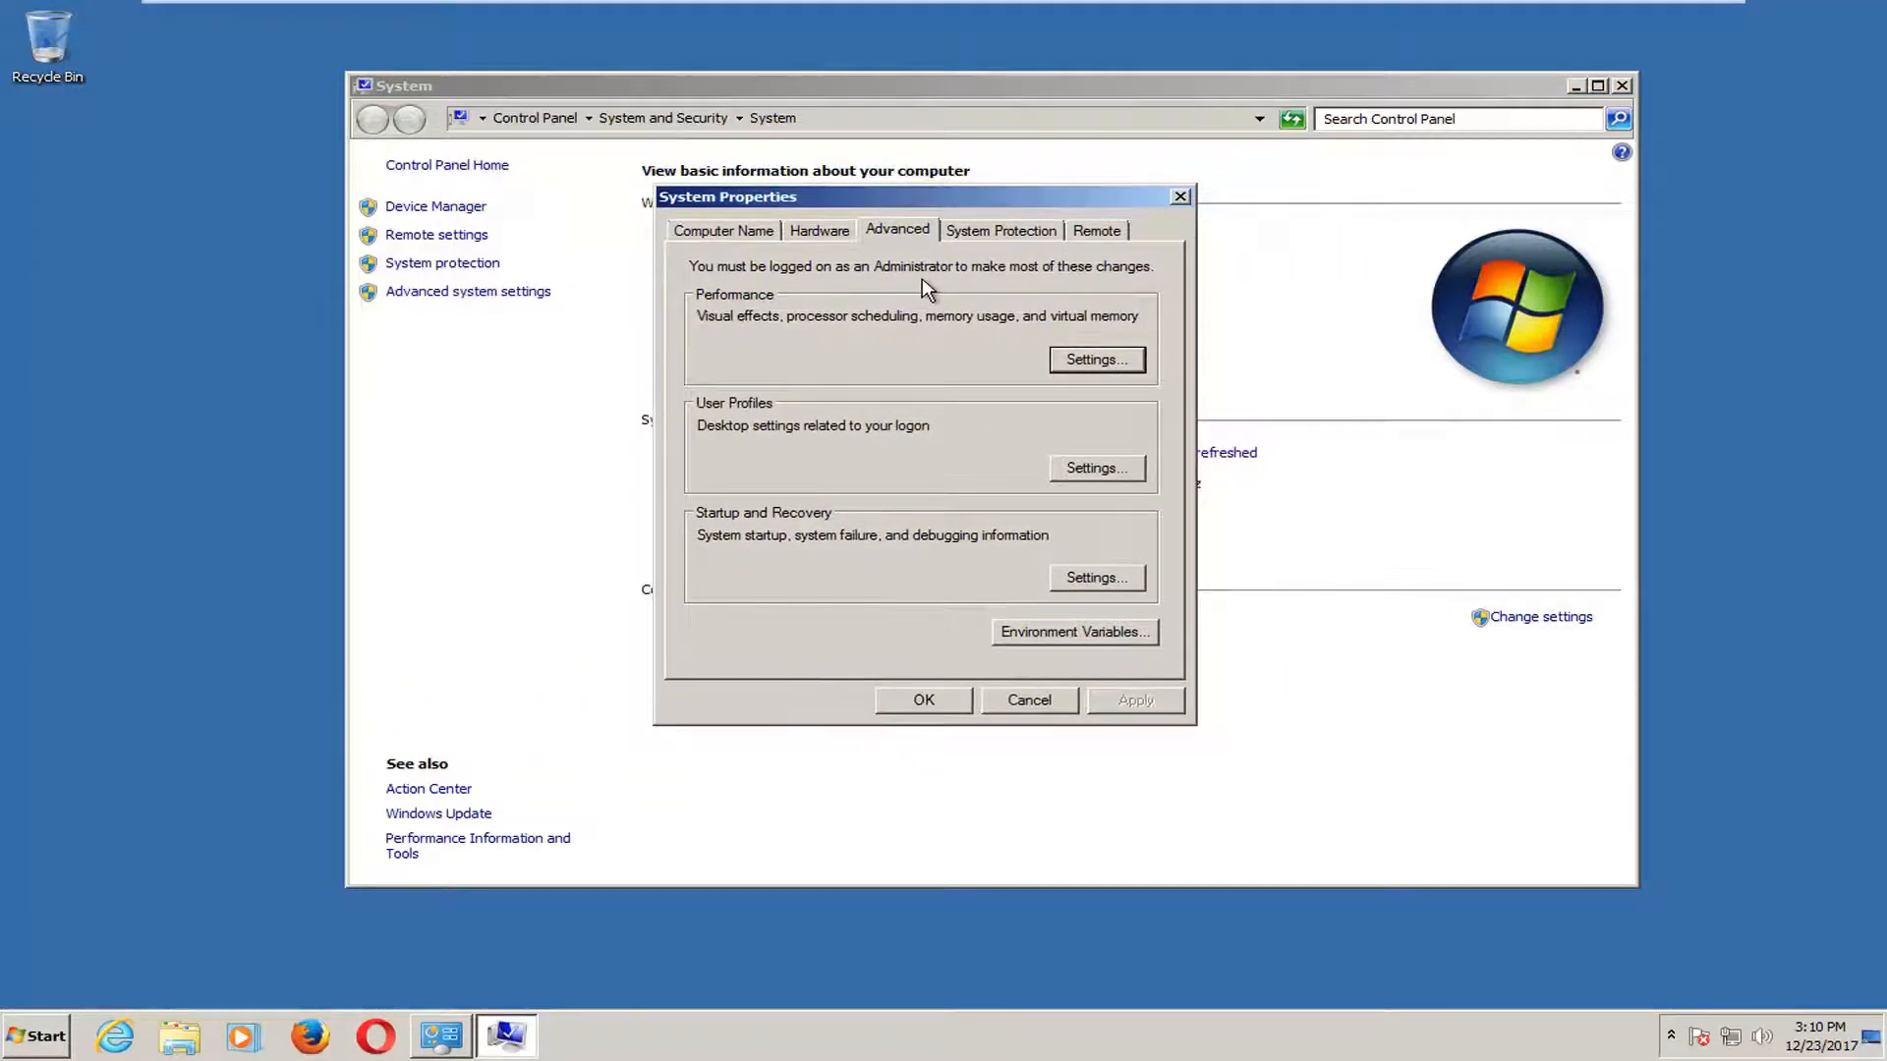
mouse_move(846, 334)
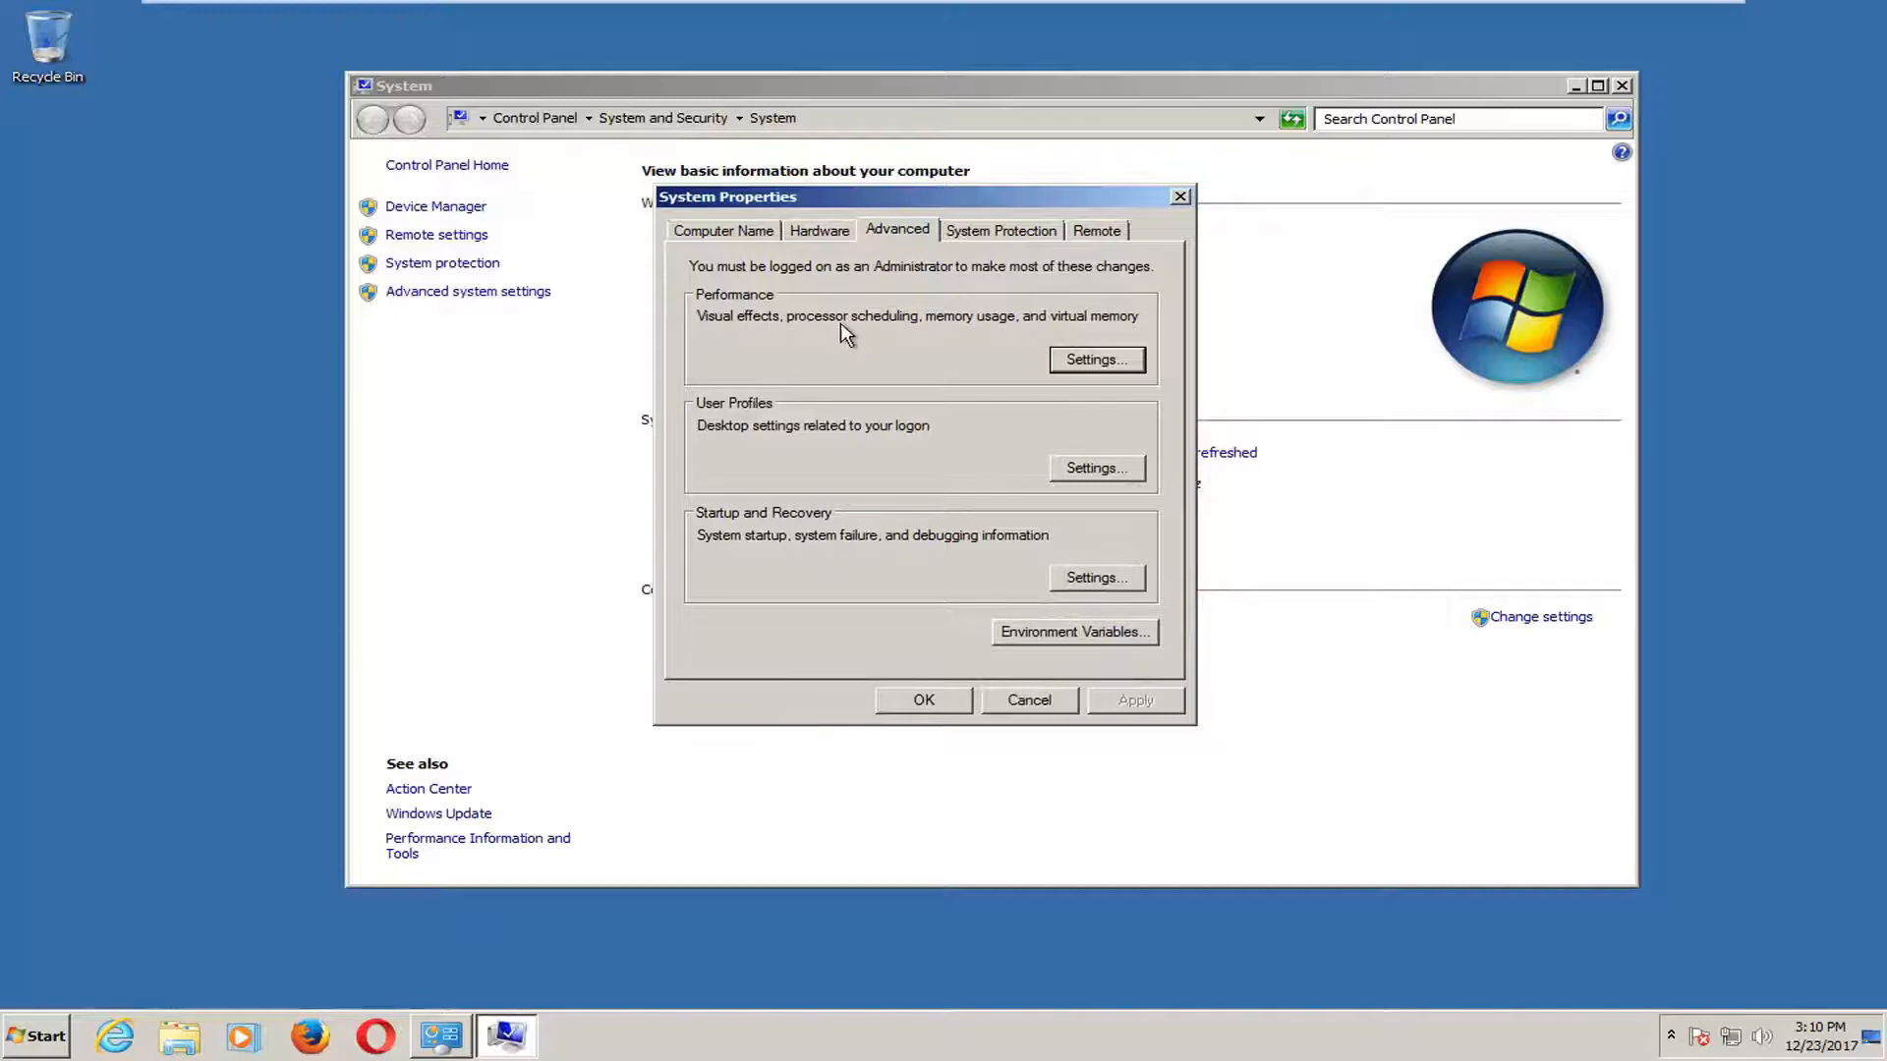
mouse_move(1108, 328)
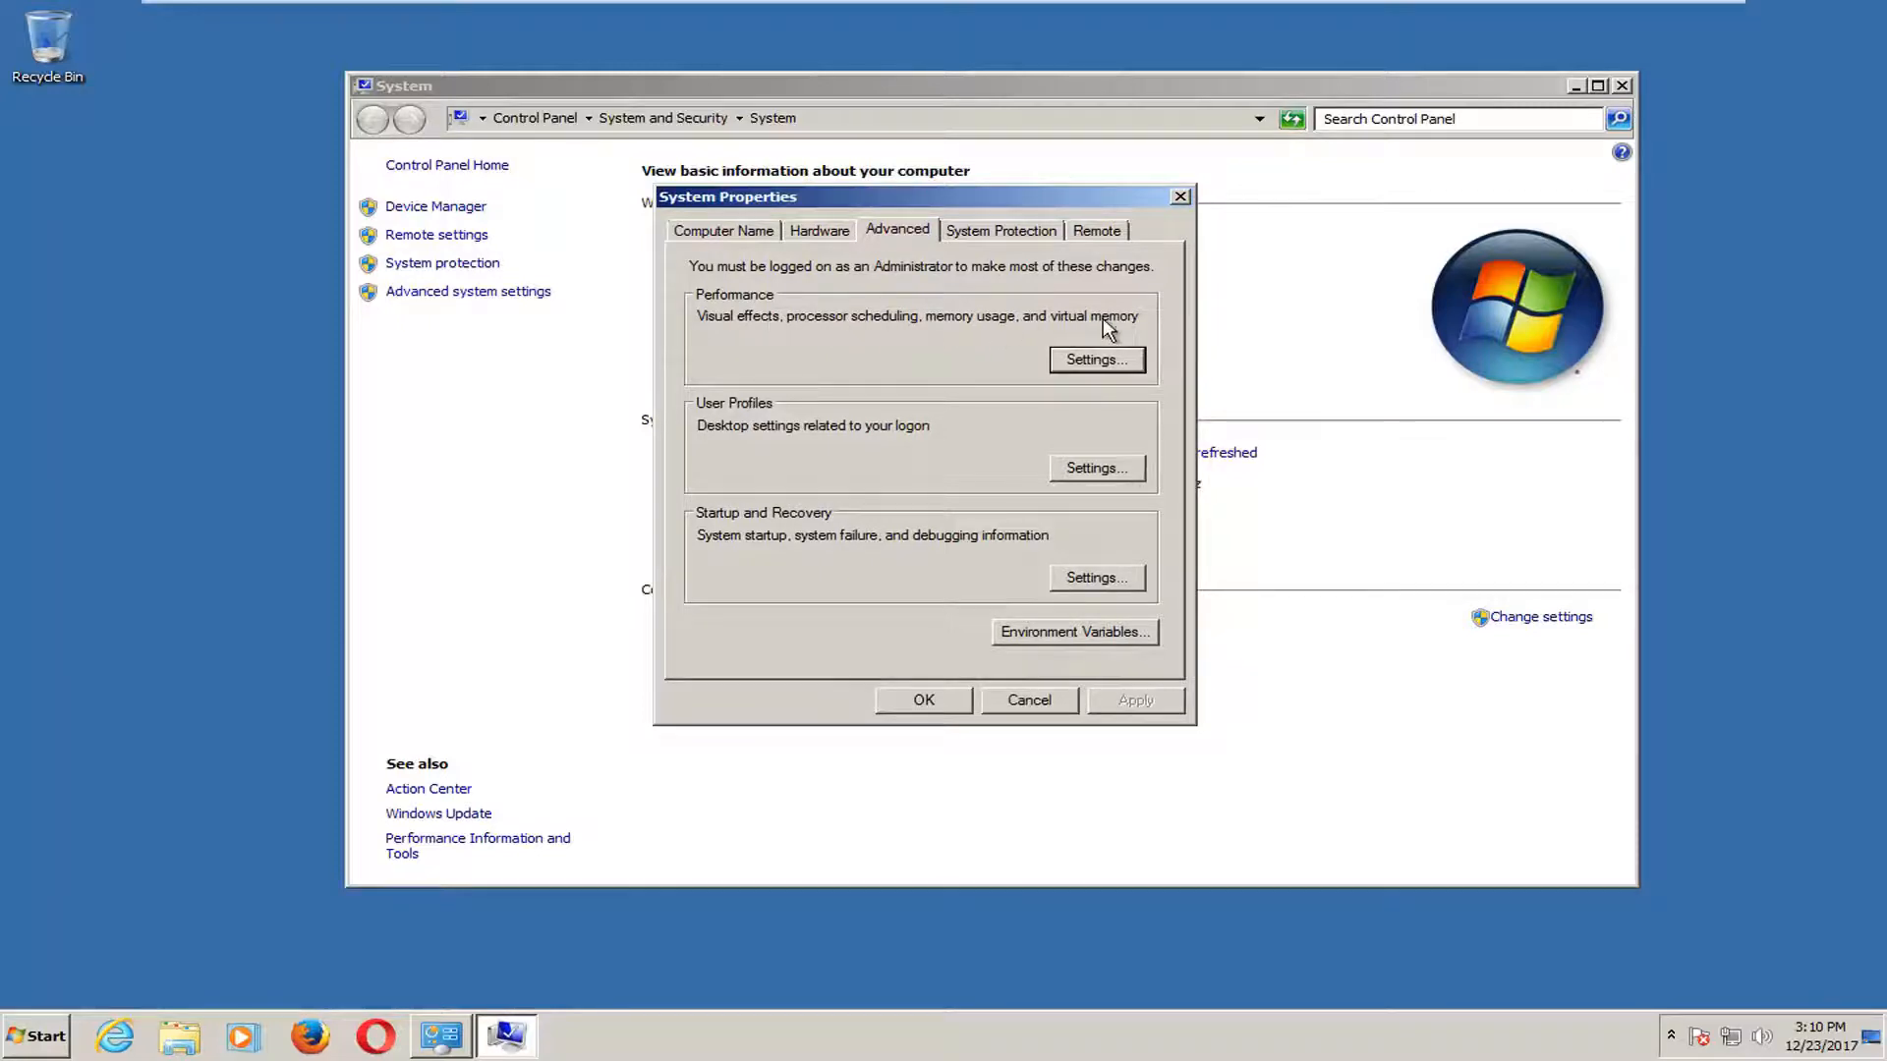
click(1093, 359)
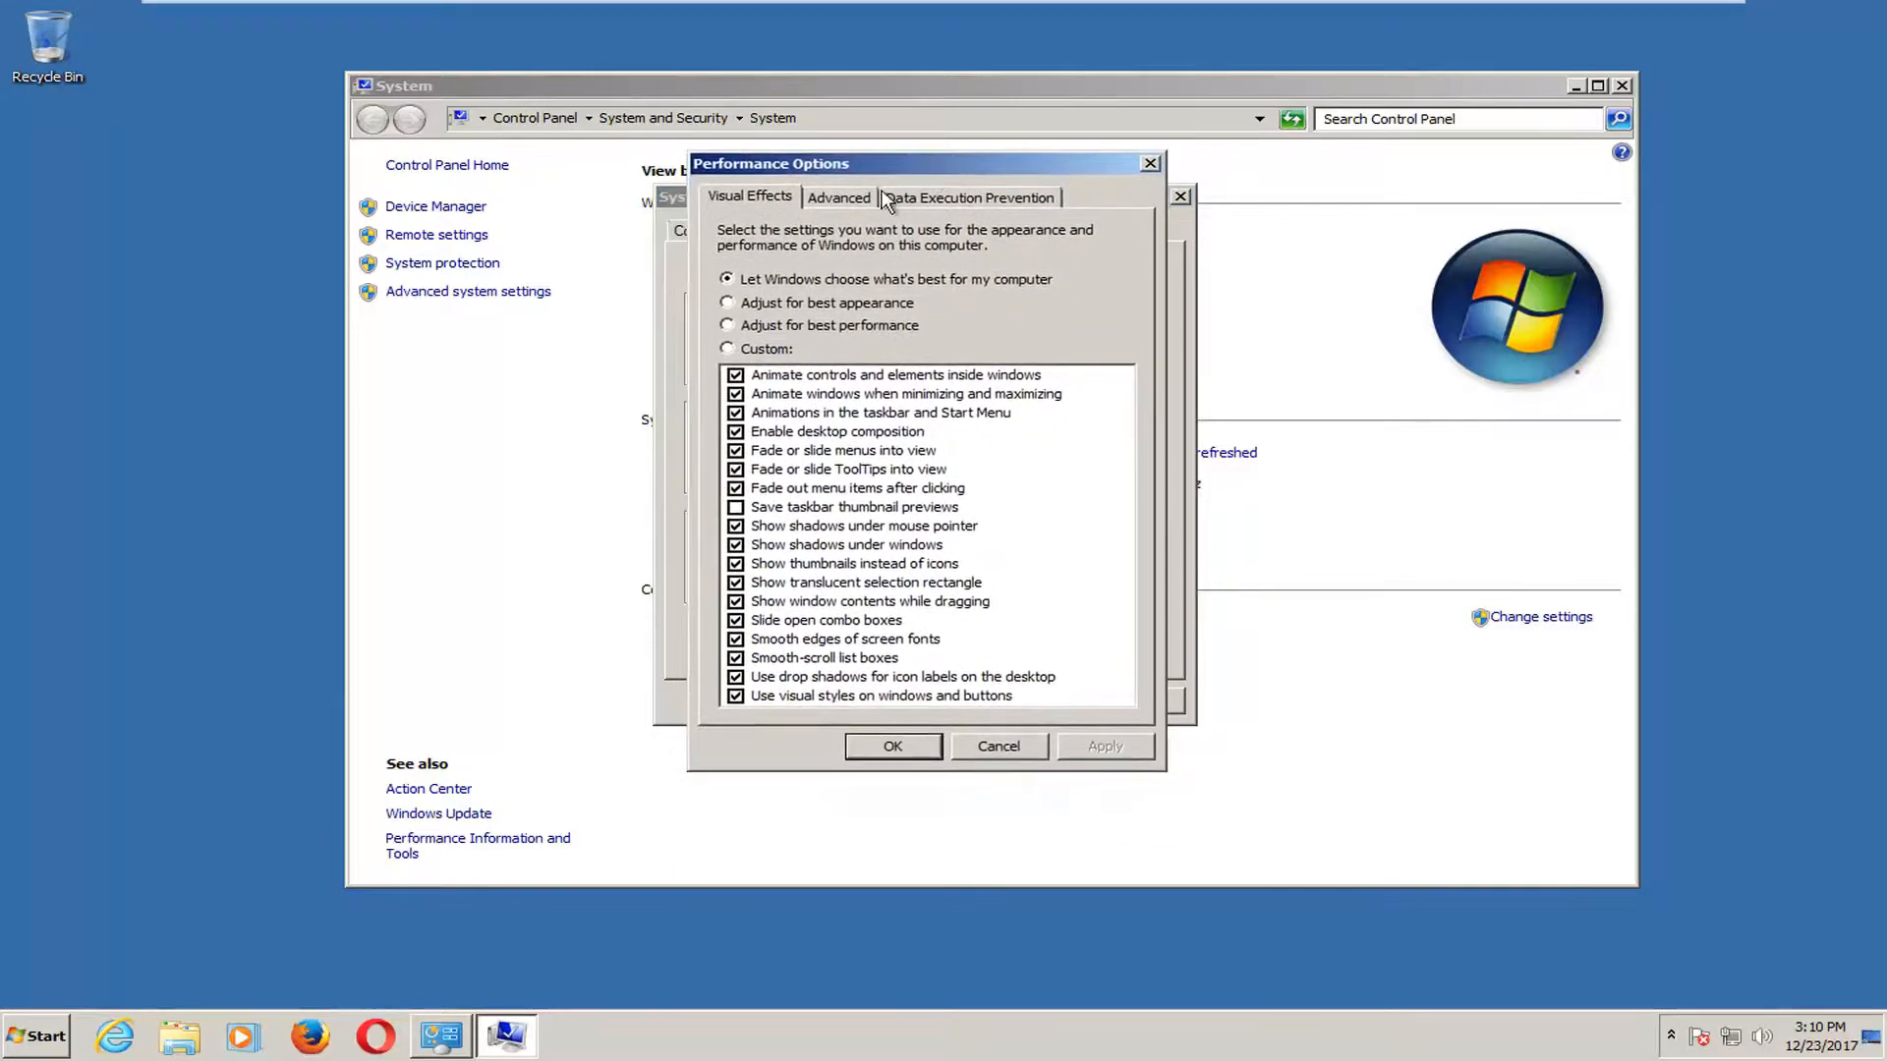
click(839, 197)
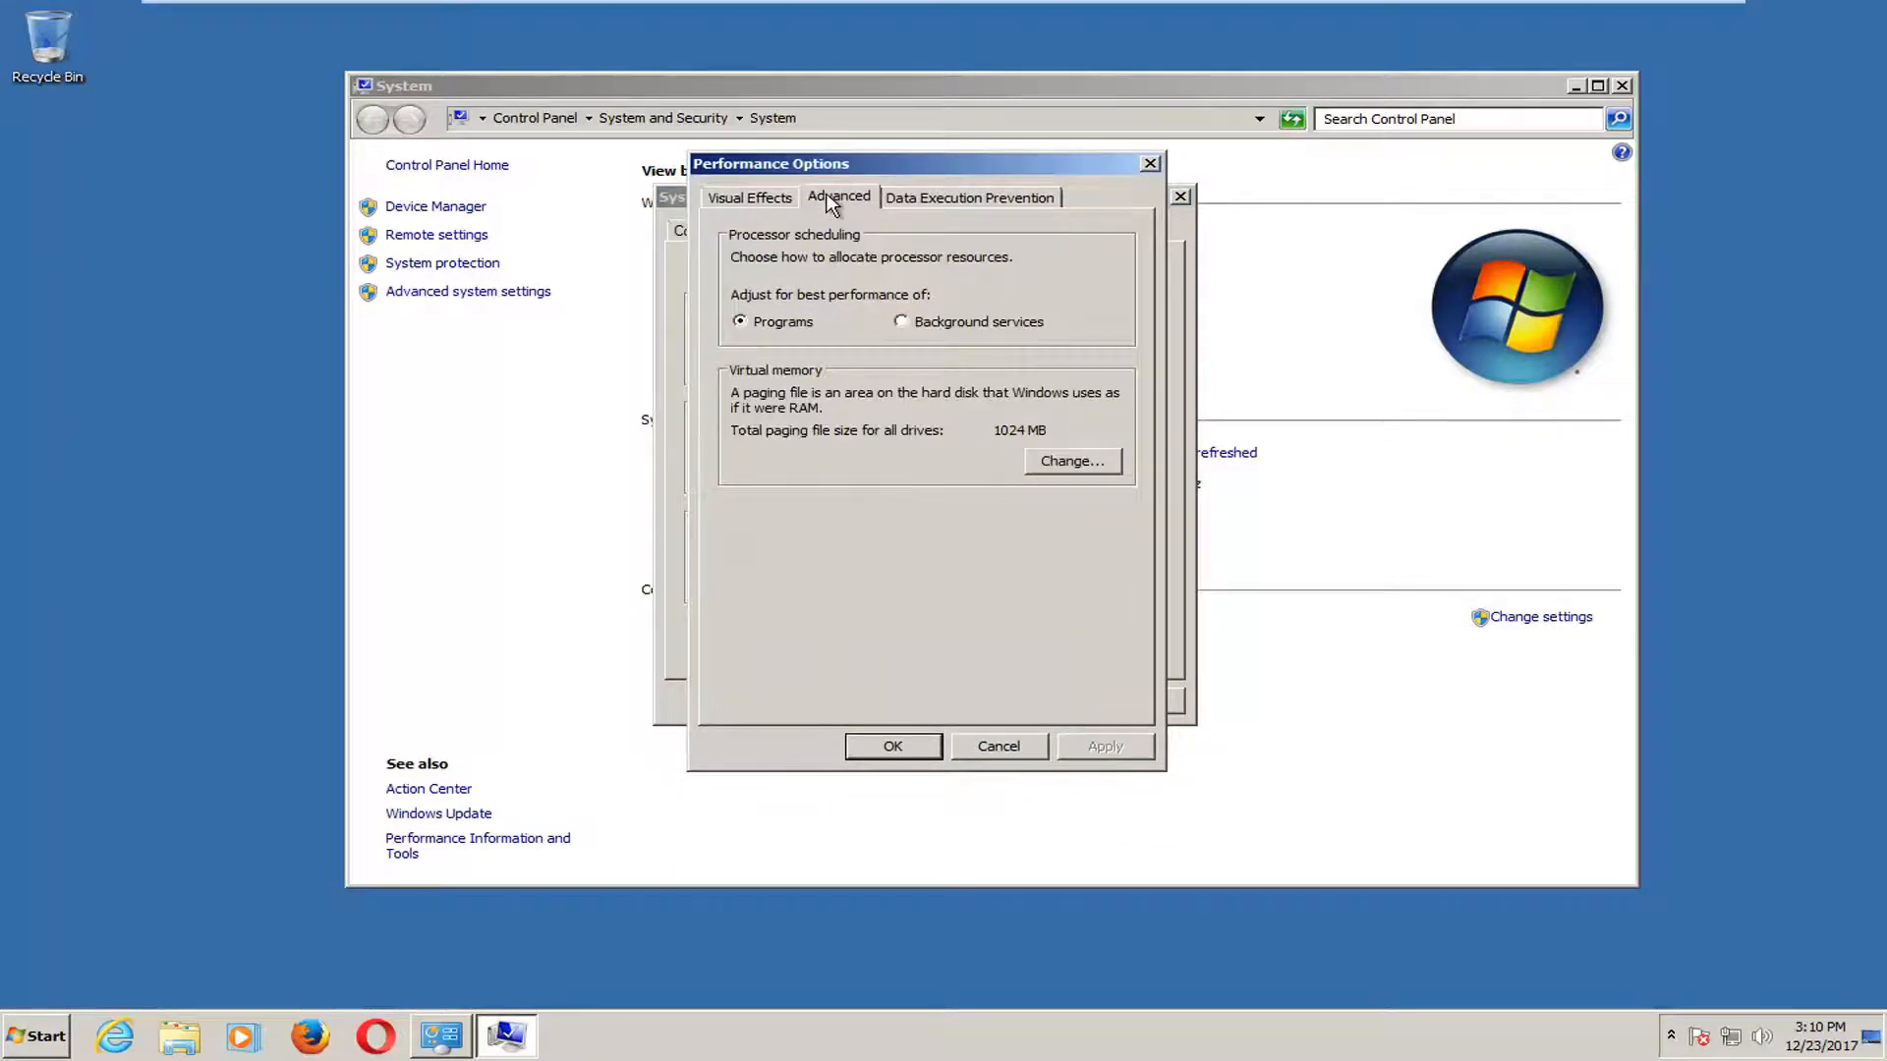
mouse_move(752, 401)
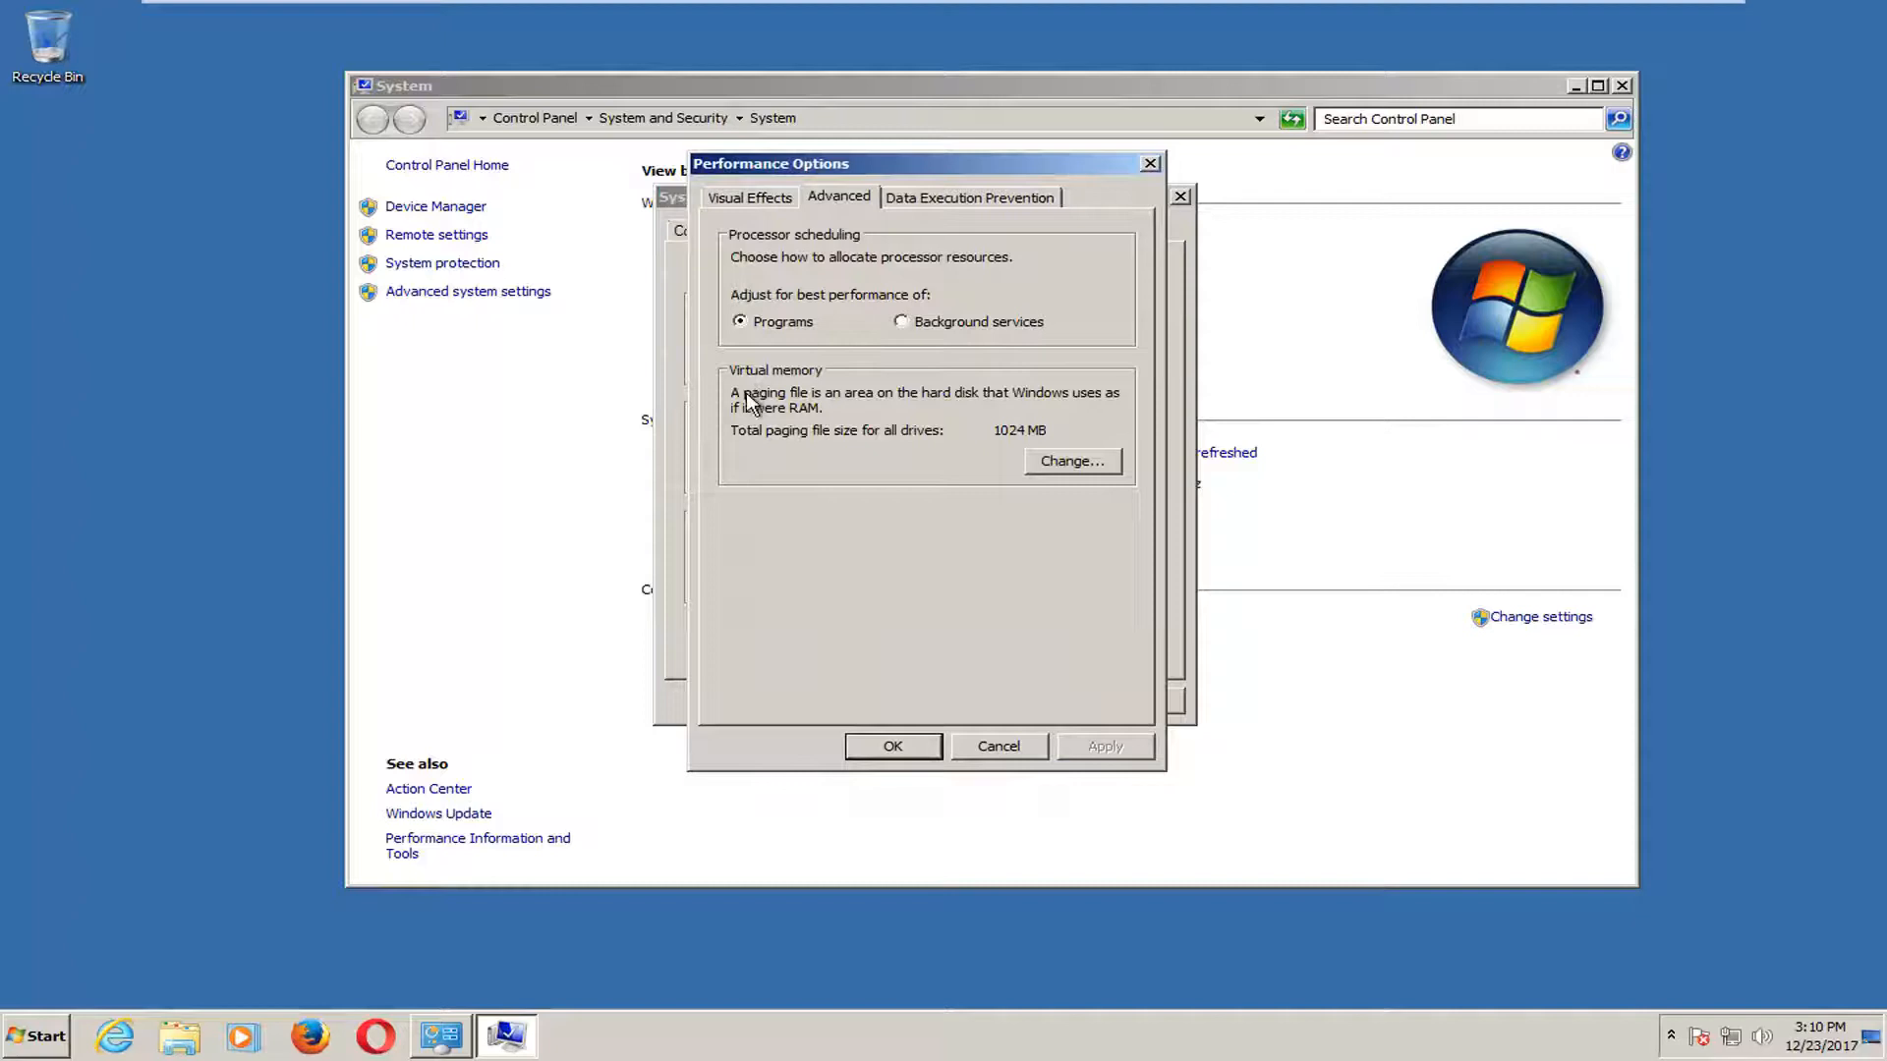
mouse_move(897, 409)
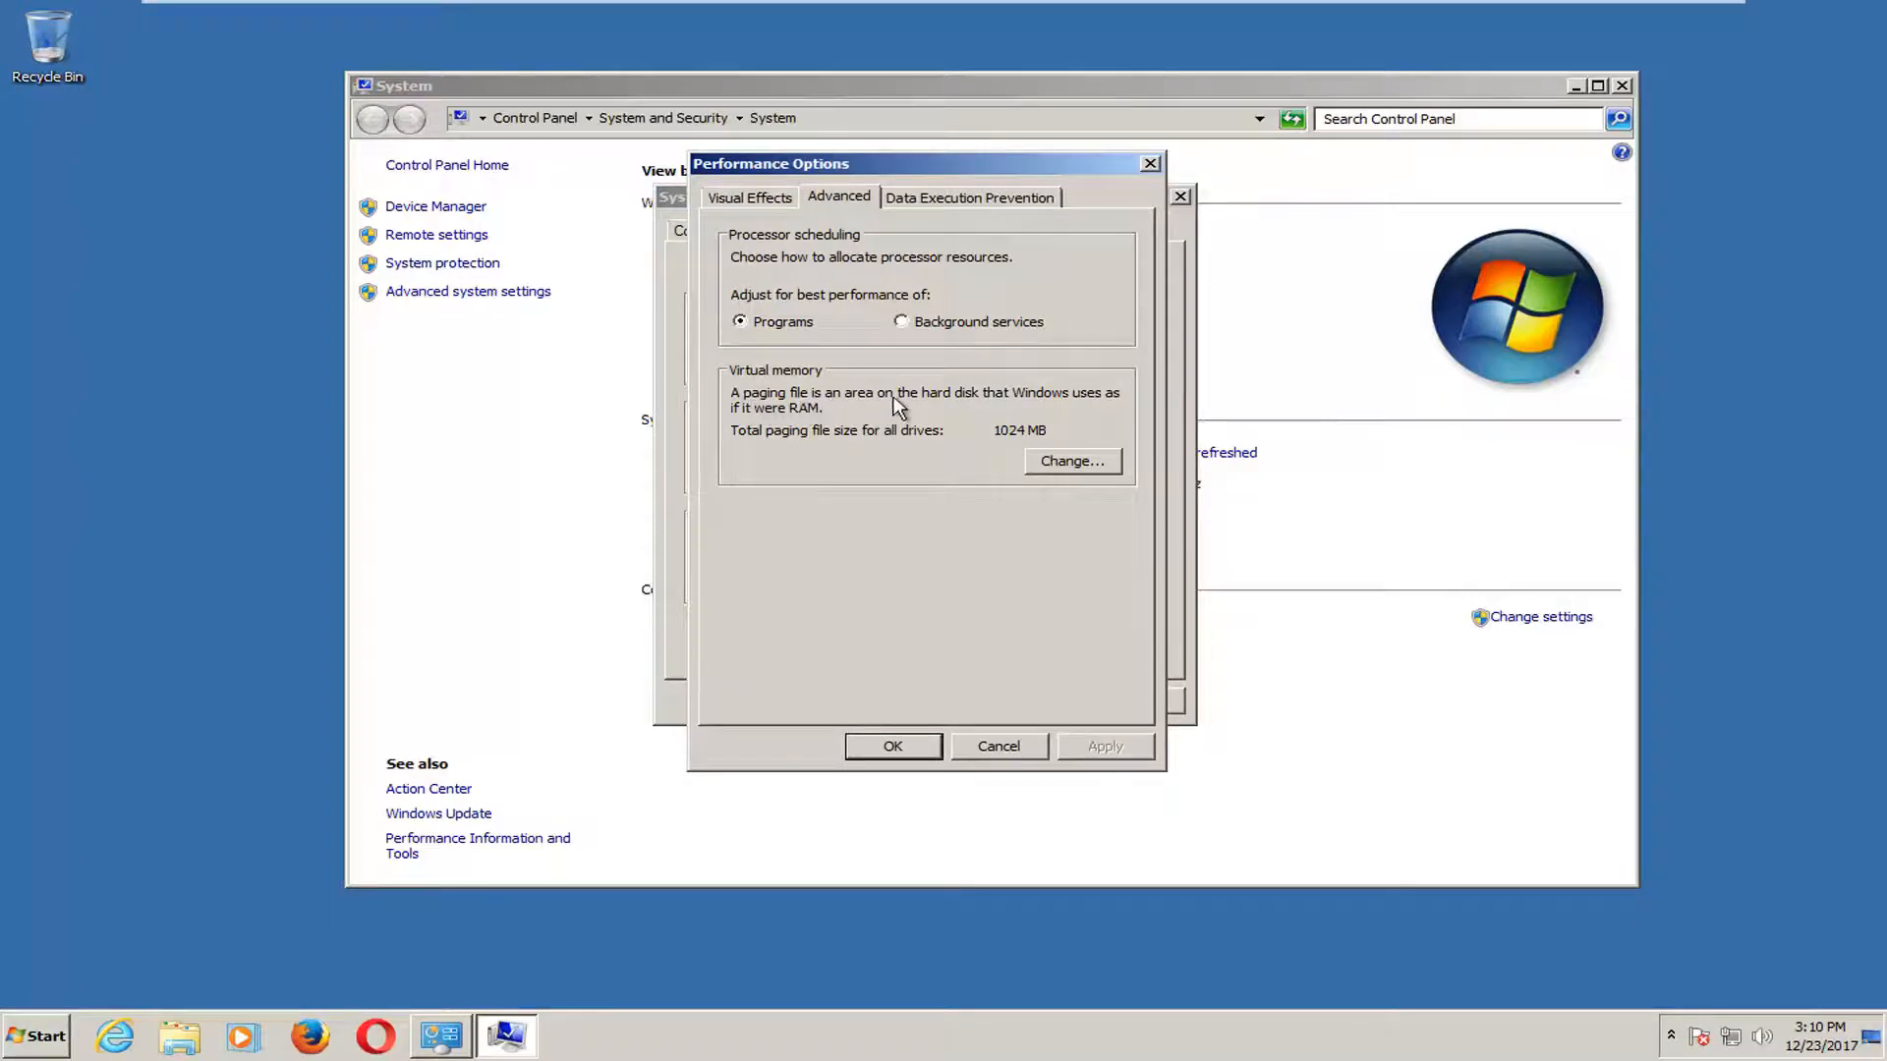
mouse_move(779, 435)
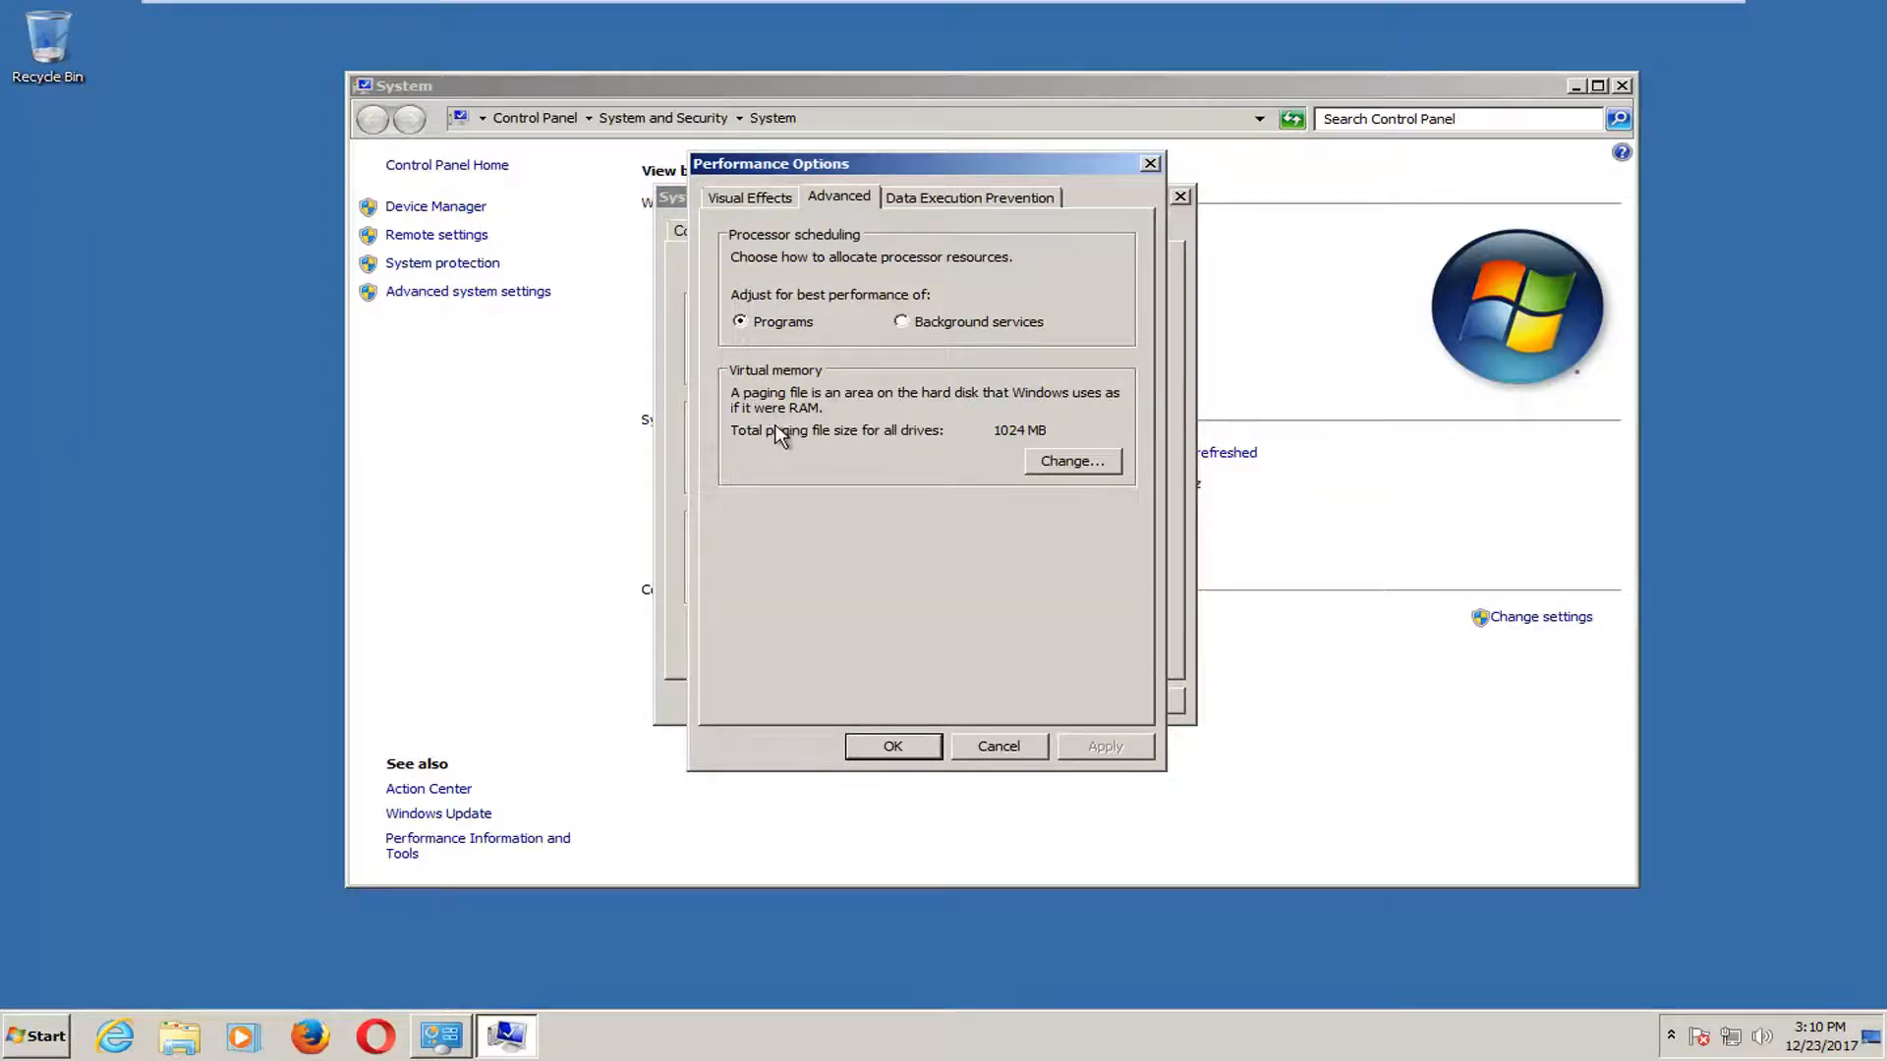
click(1069, 461)
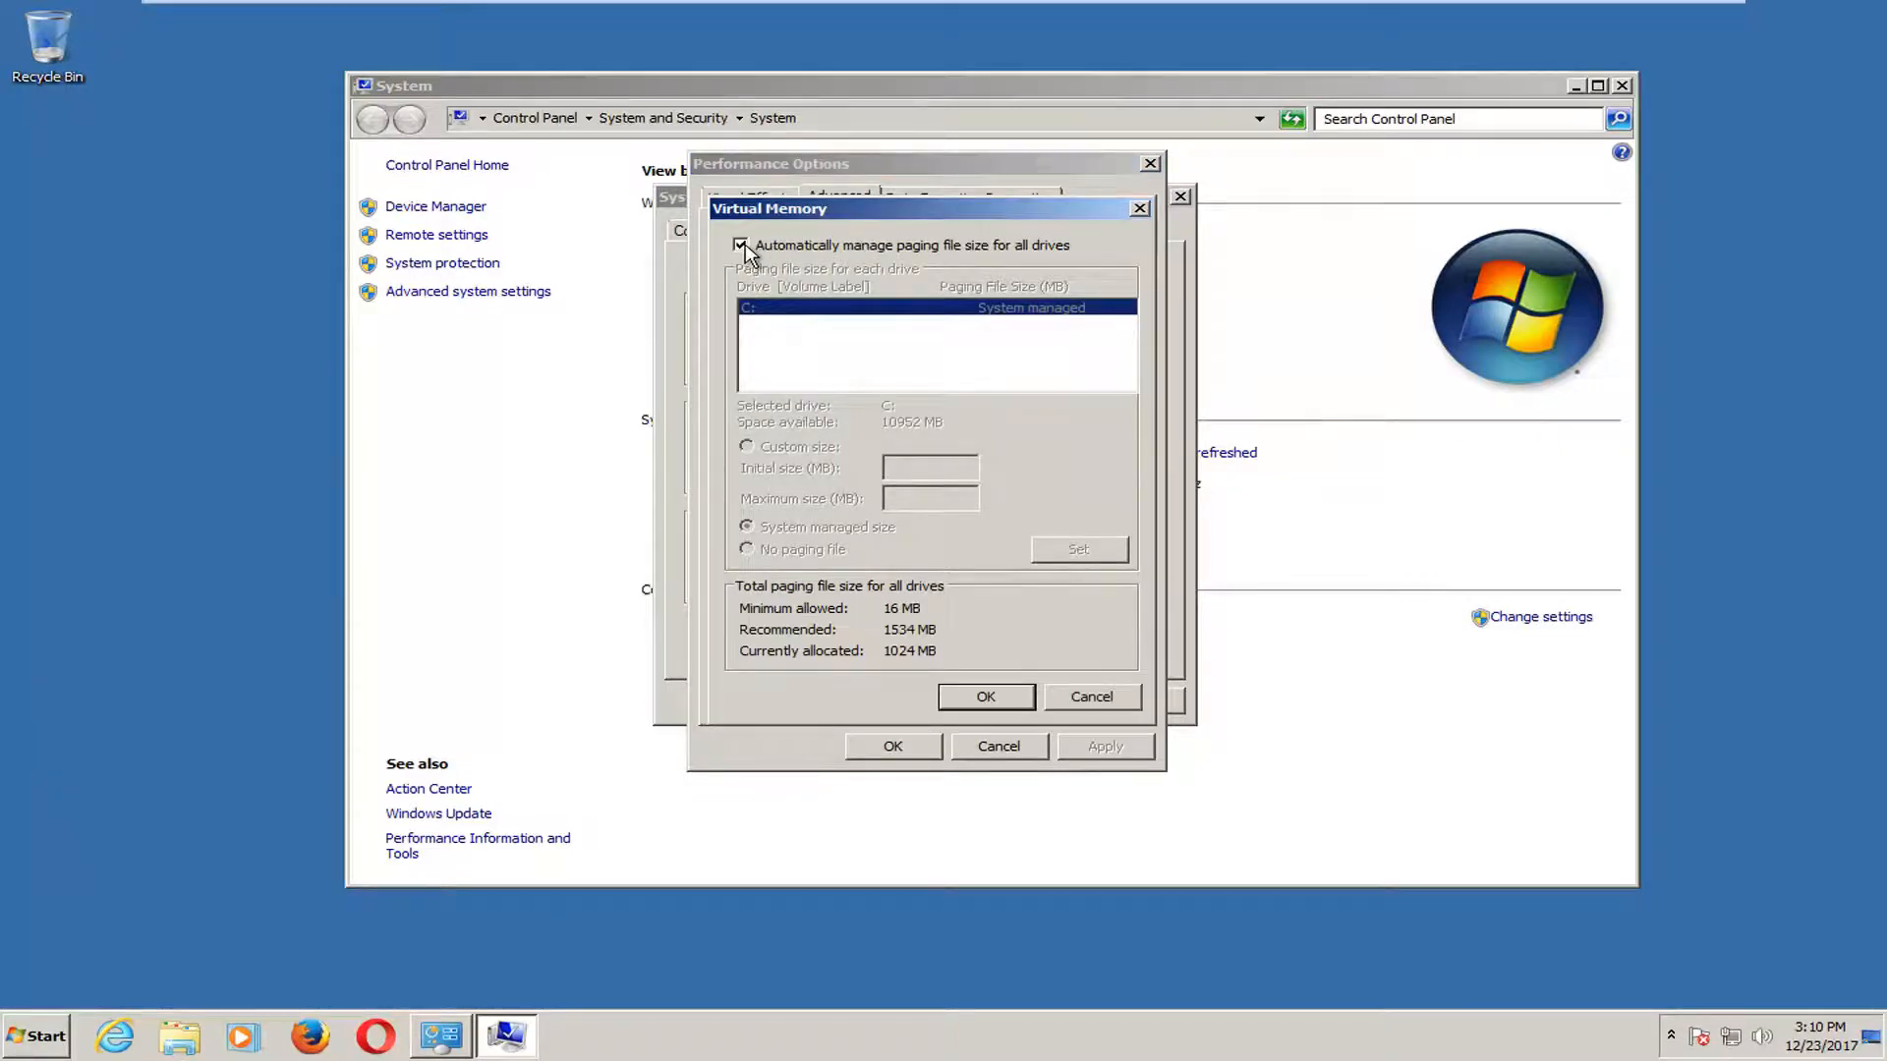
Turn off automatic paging management and enter a custom 1534 MB initial size for C:
click(741, 245)
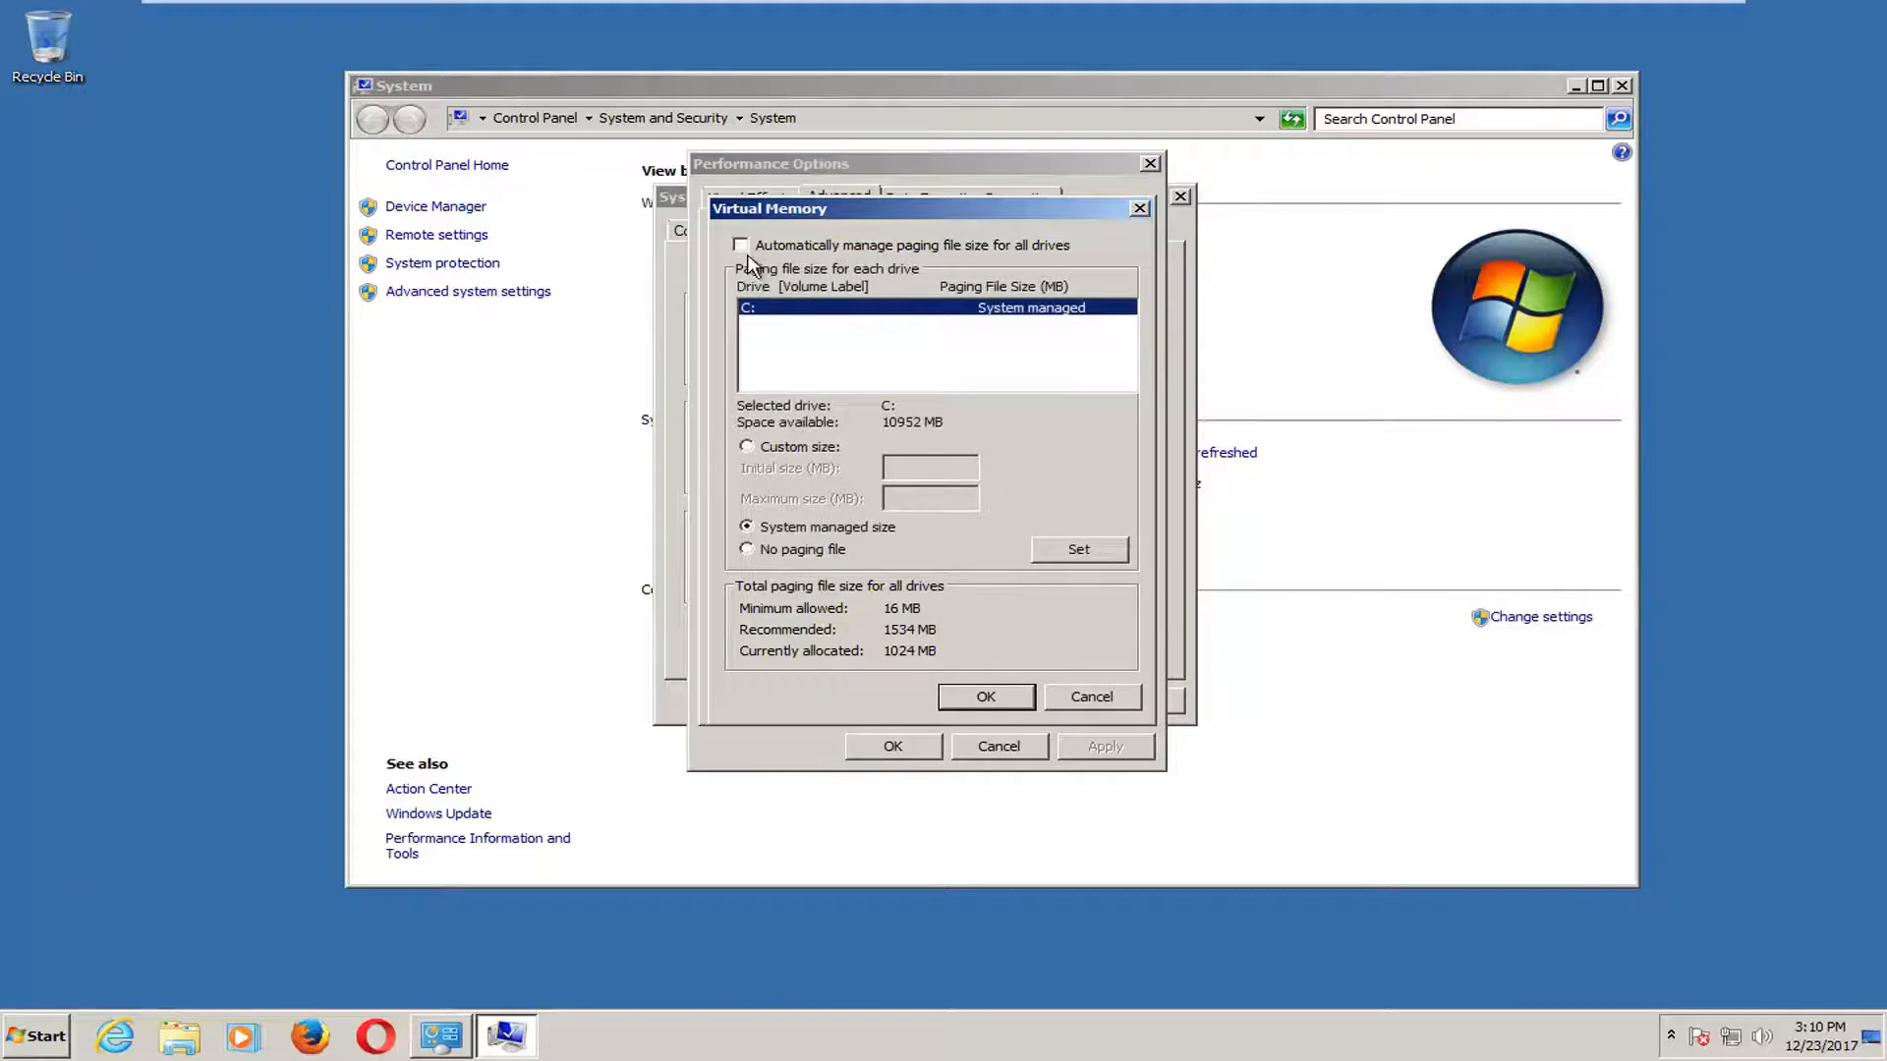
click(746, 446)
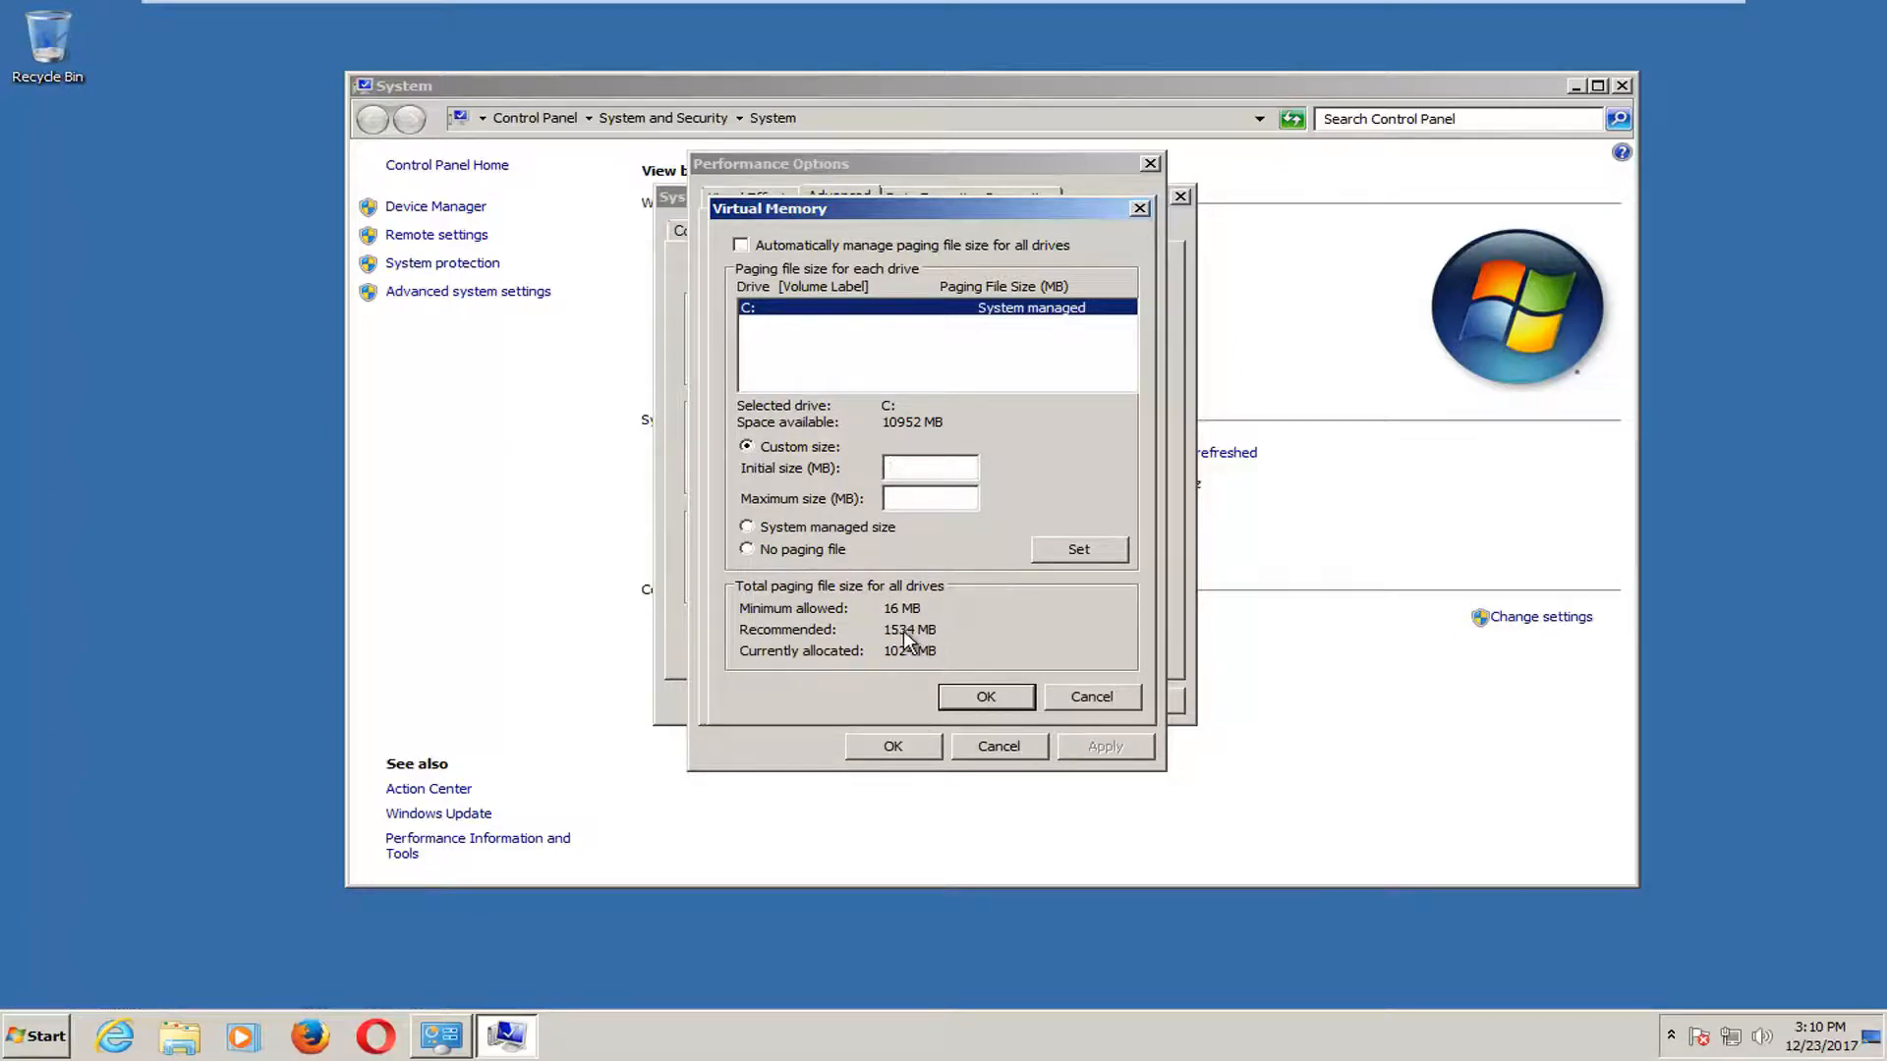
click(929, 468)
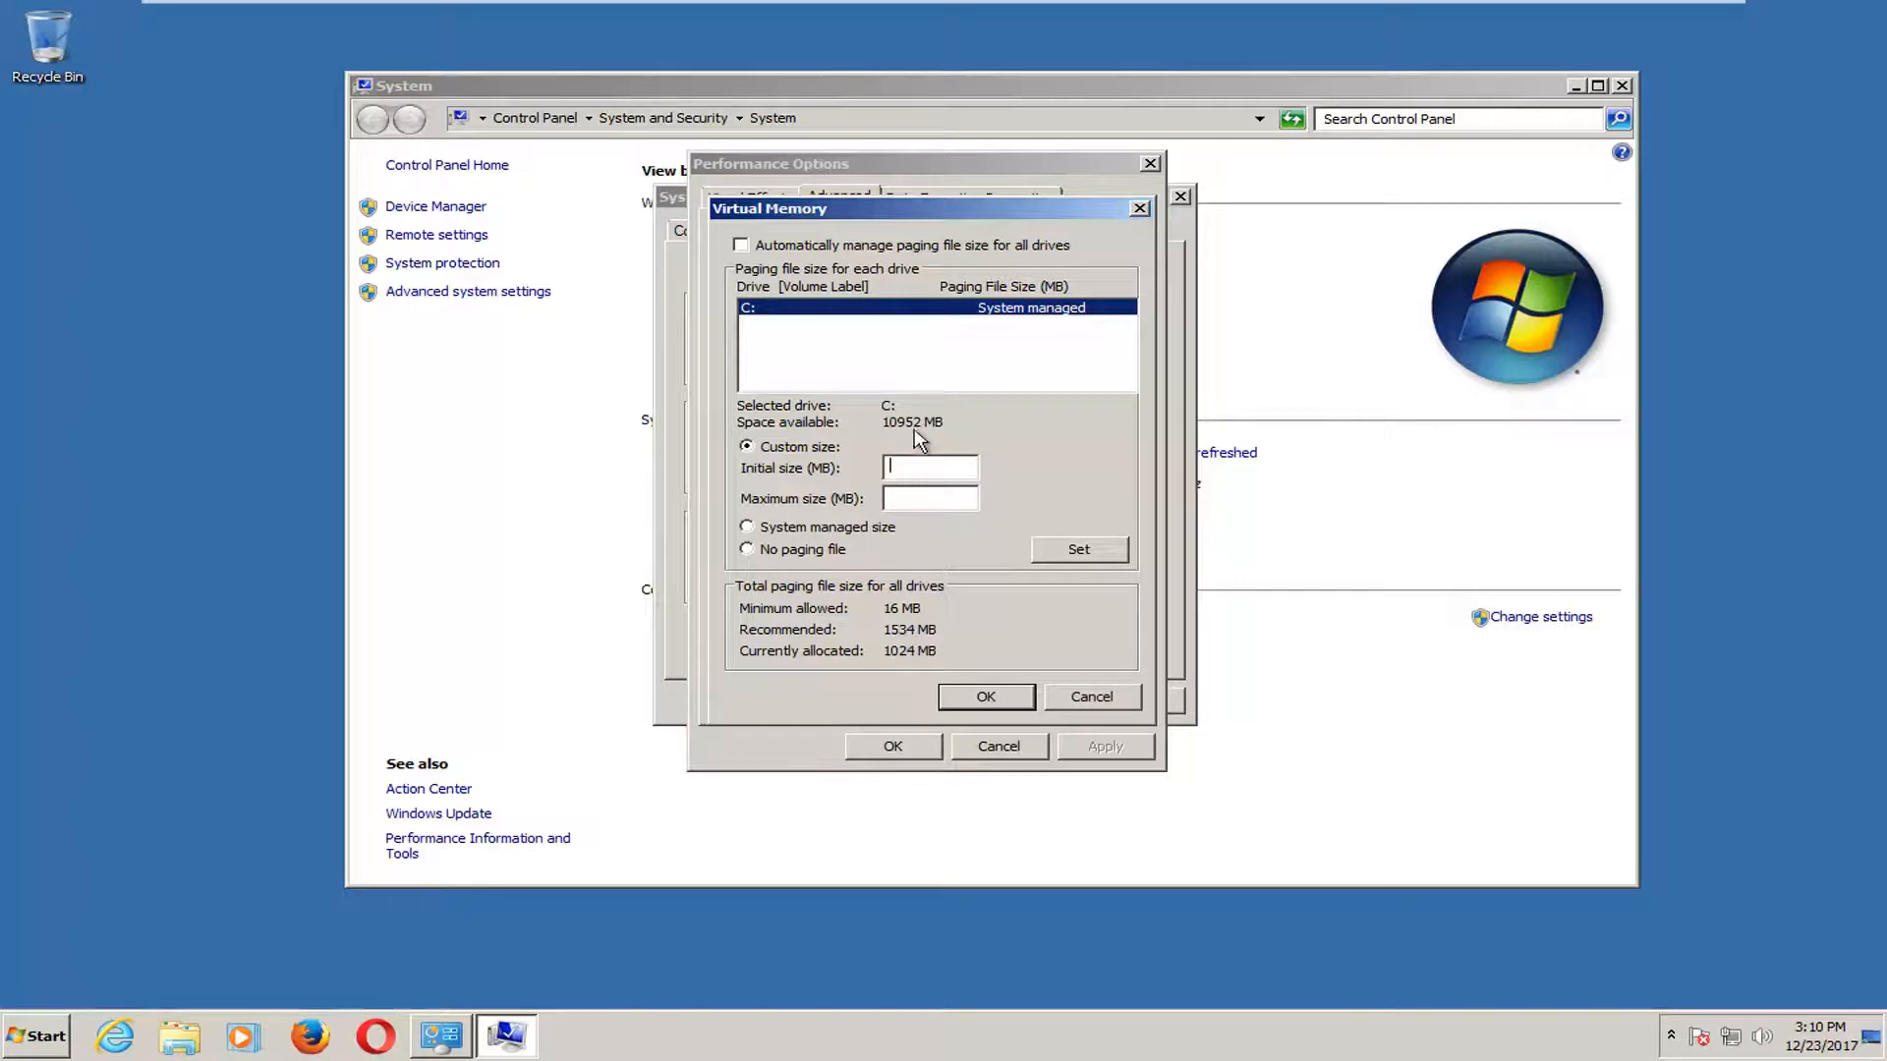
text(1534)
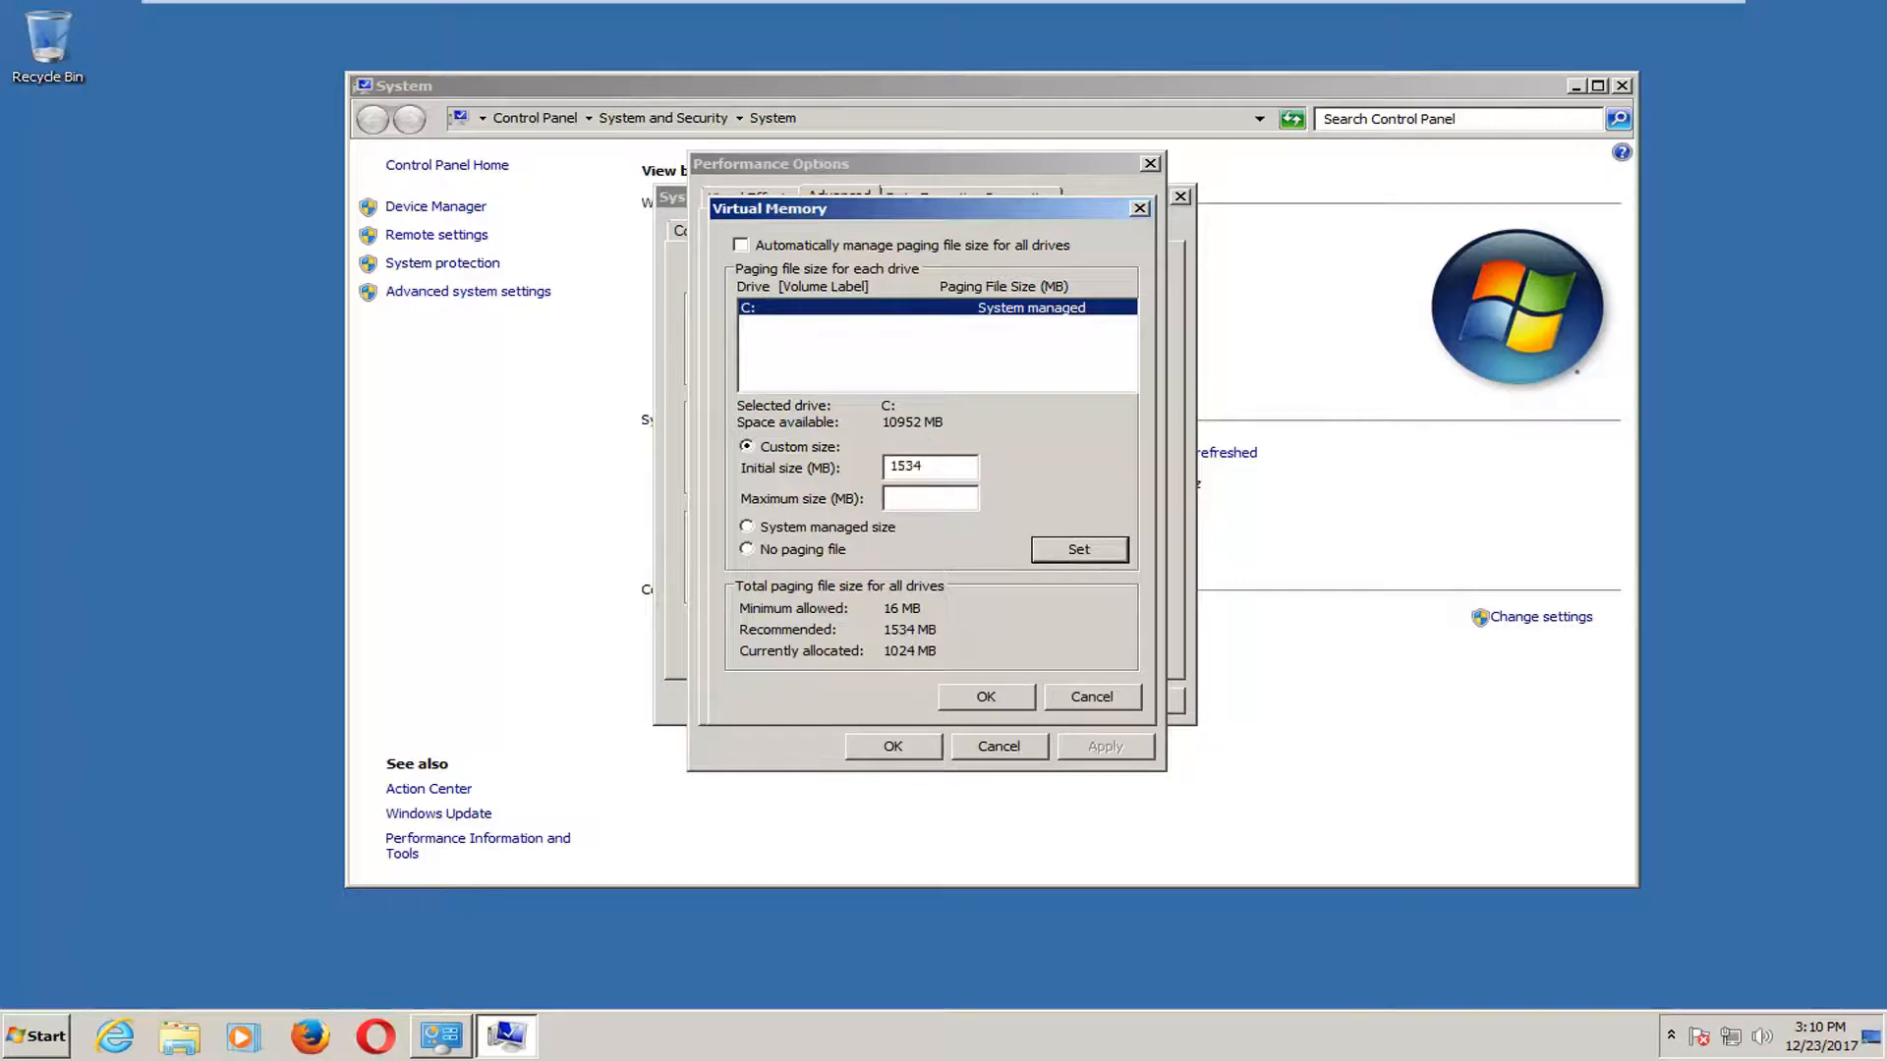
mouse_move(852, 479)
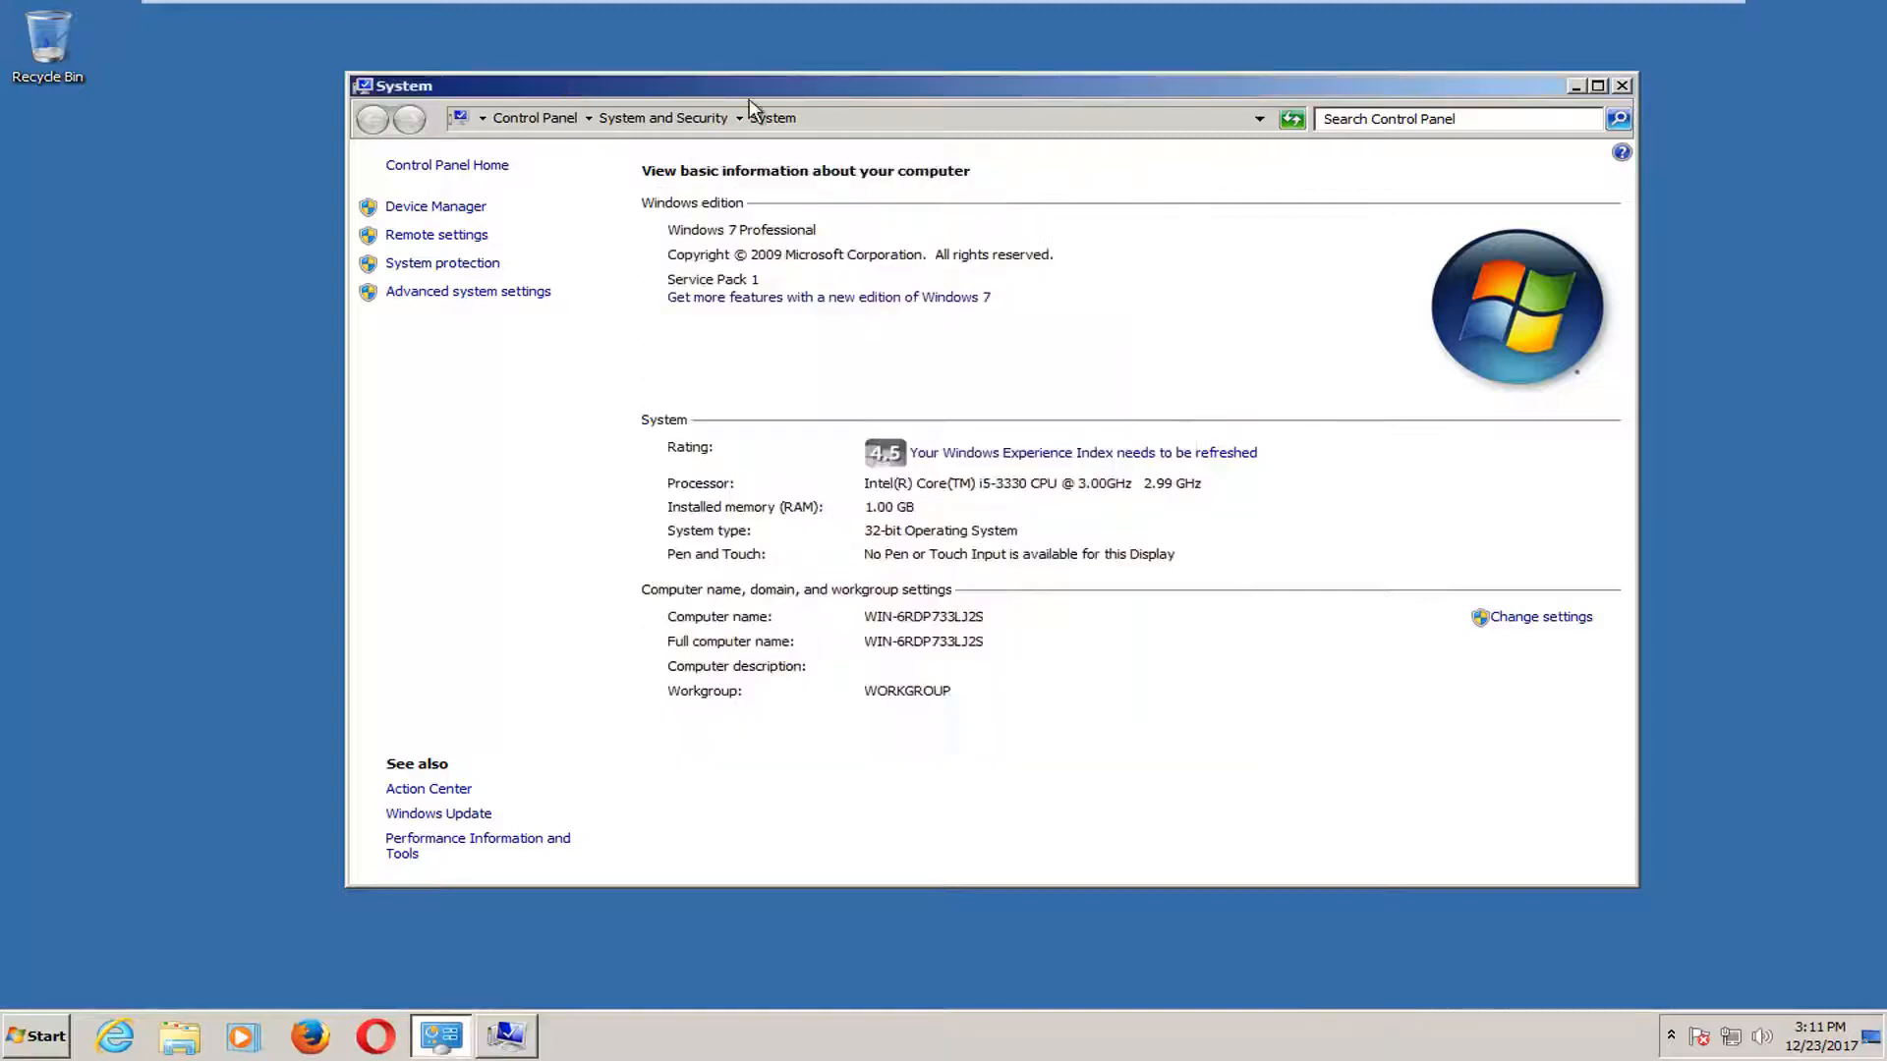
mouse_move(956, 518)
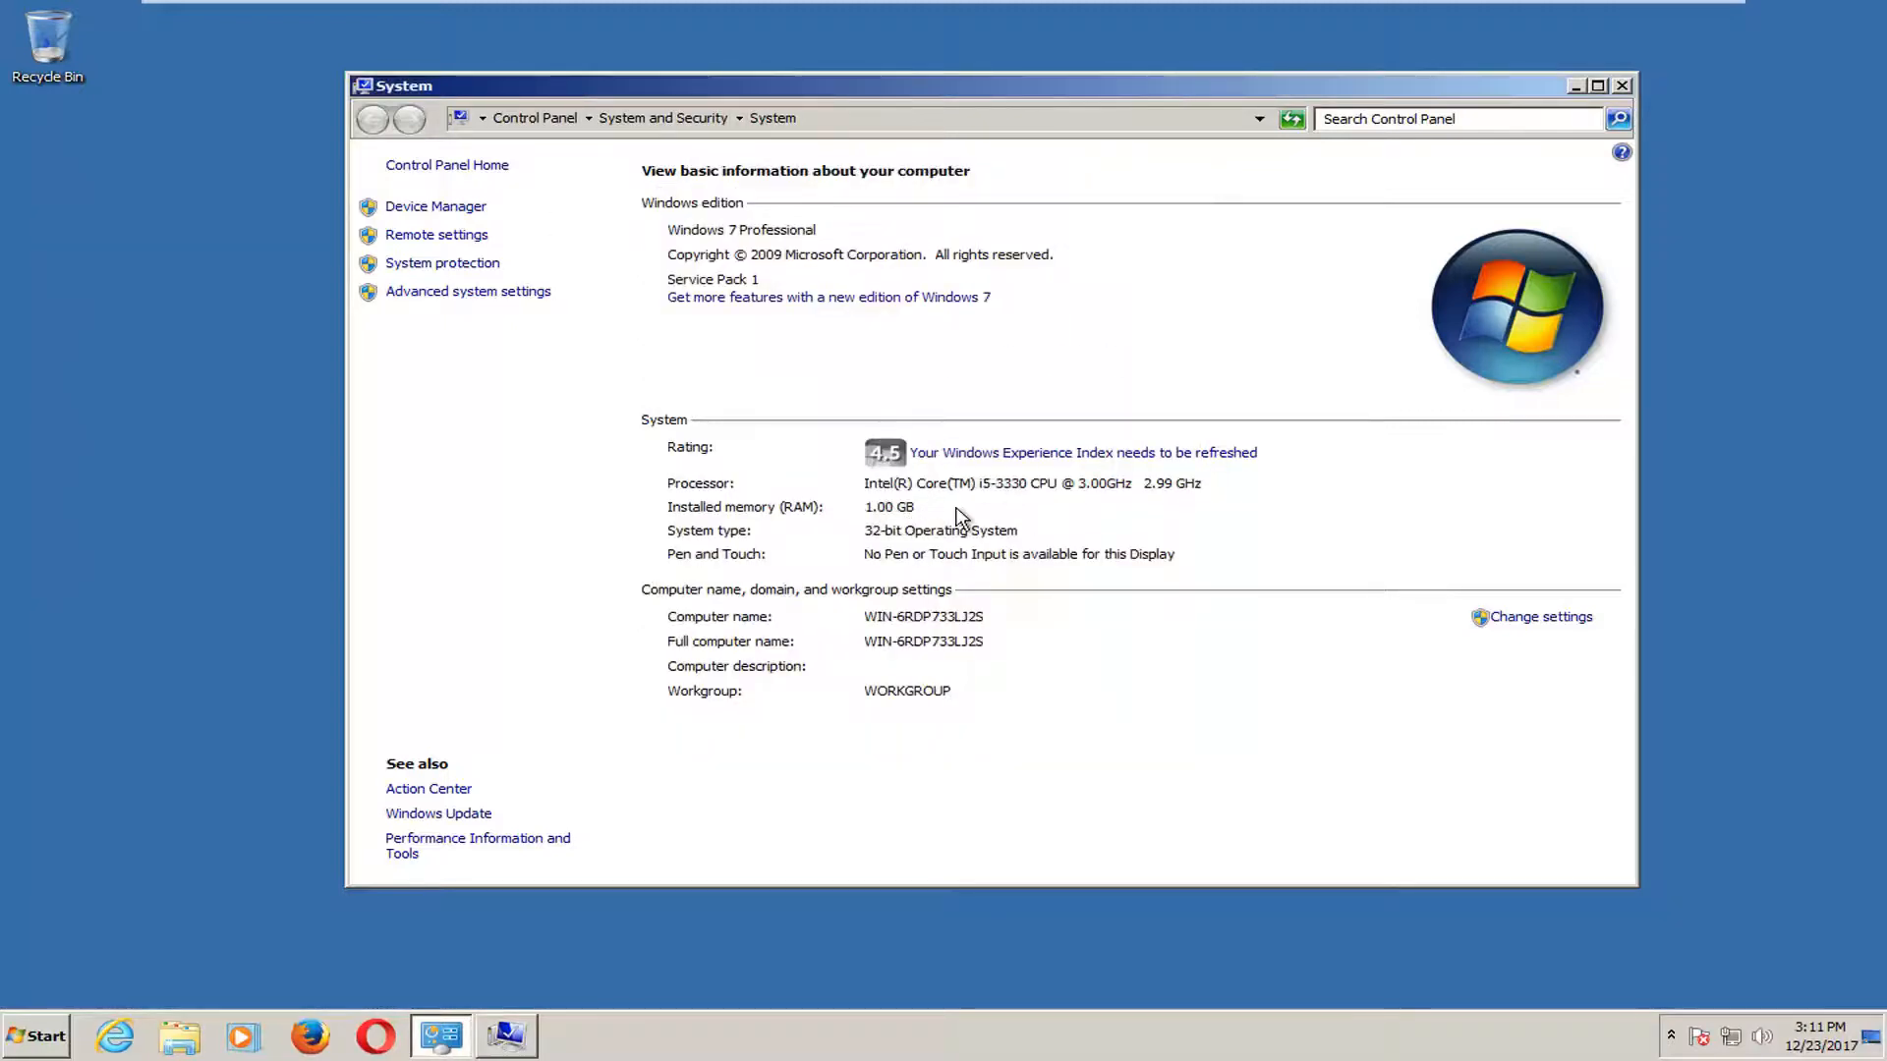
Launch Calculator beside the System page and start entering the multiplier for 1024
click(34, 1035)
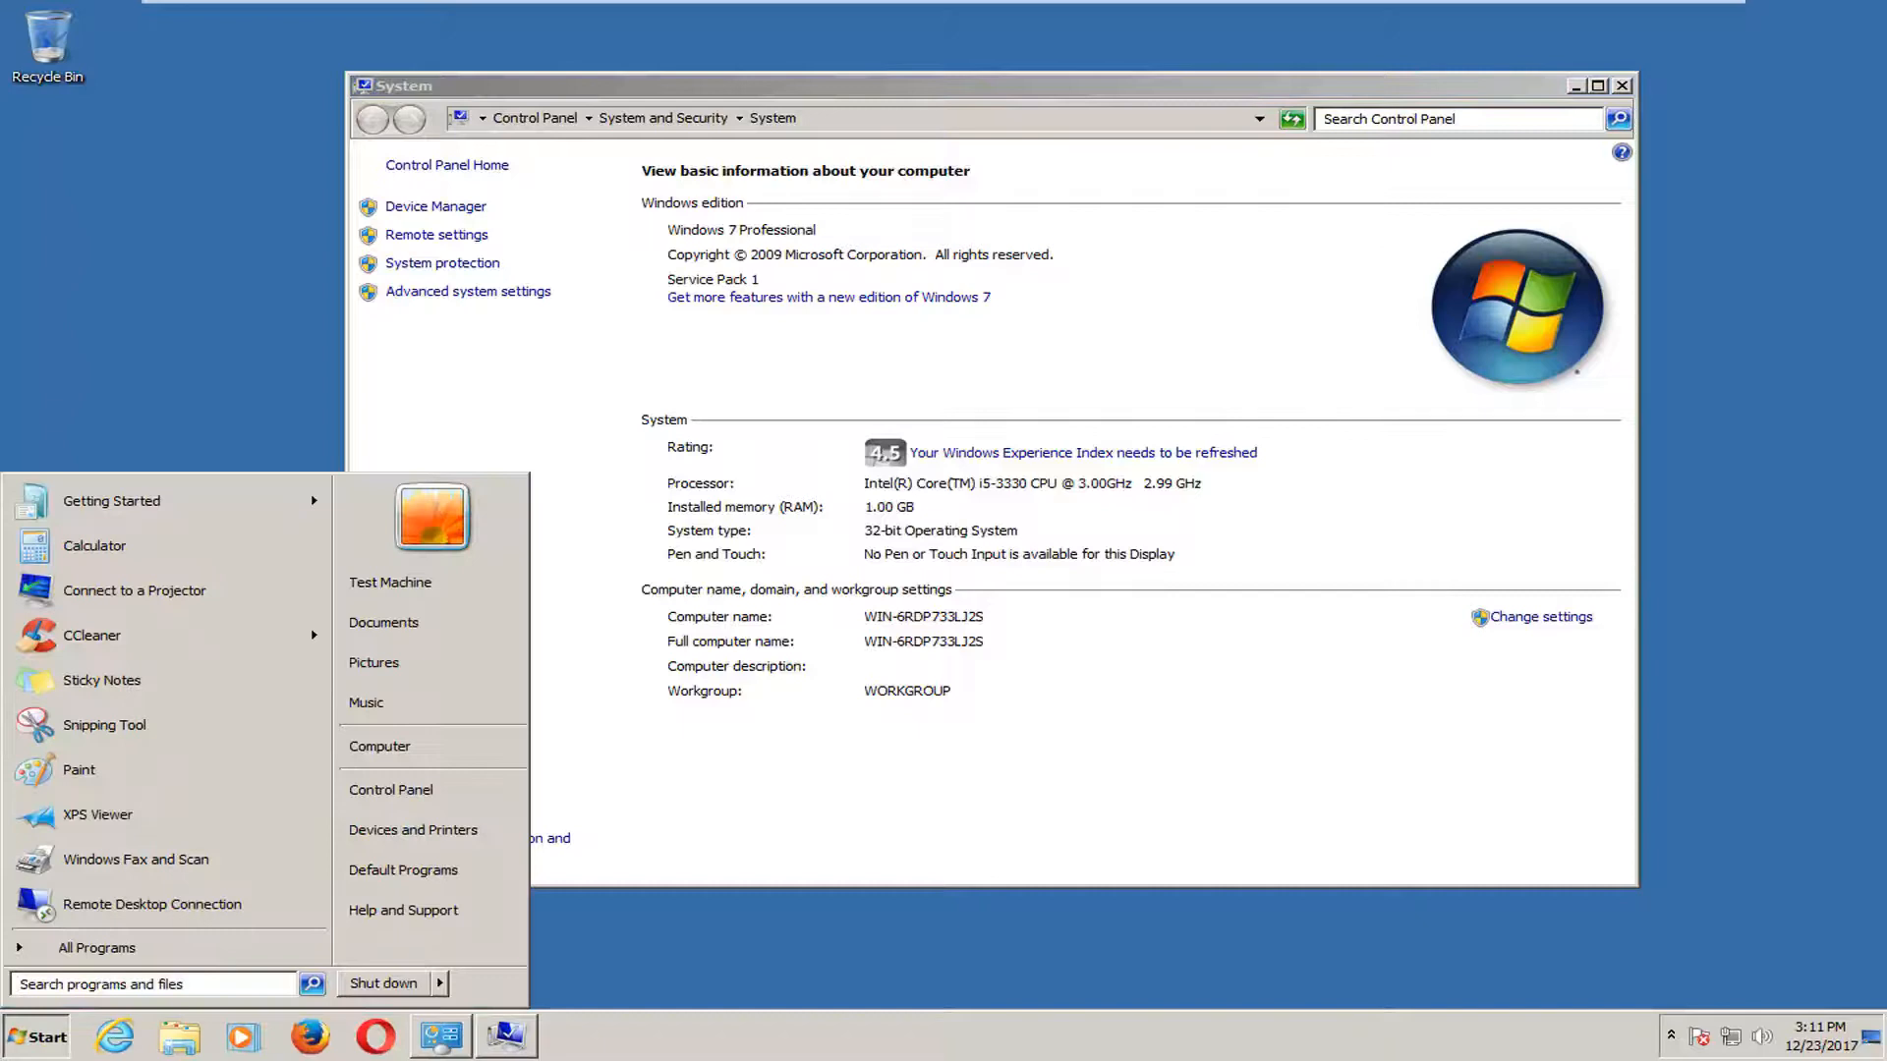
click(94, 545)
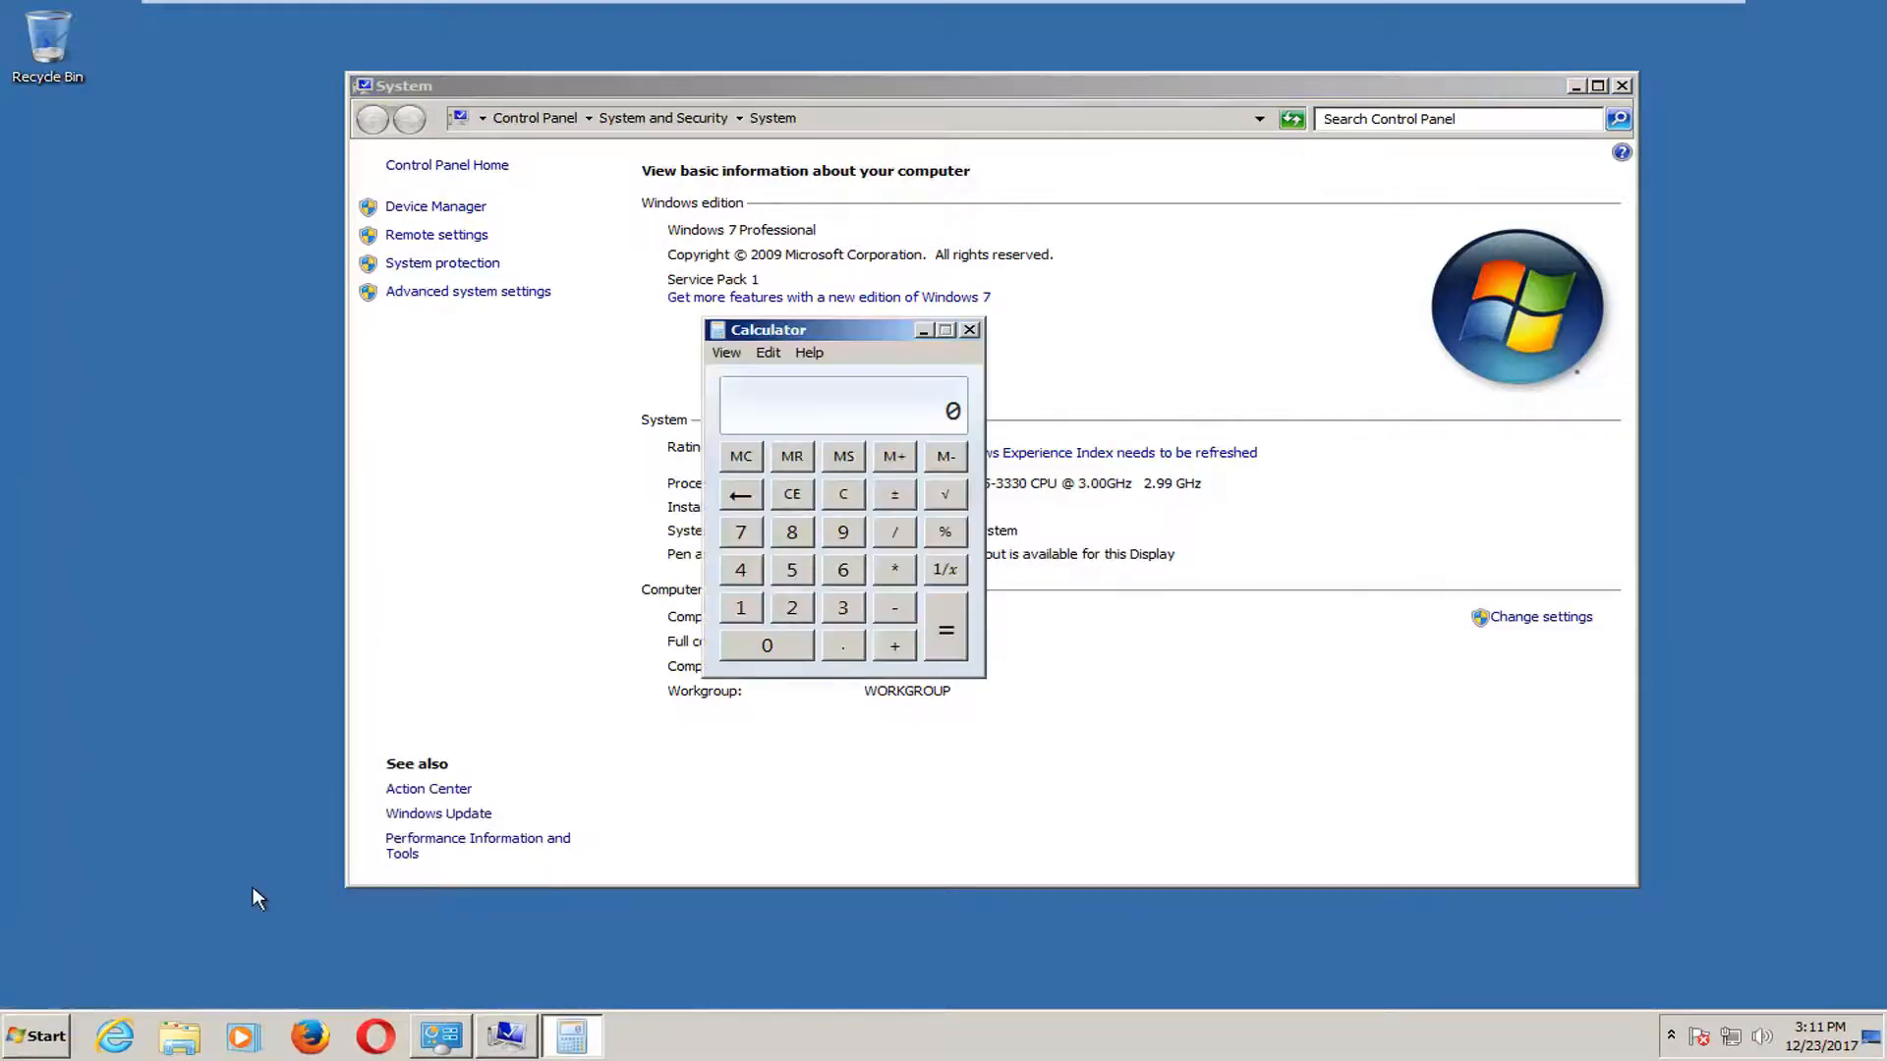
drag(768, 329, 1157, 336)
text(1024)
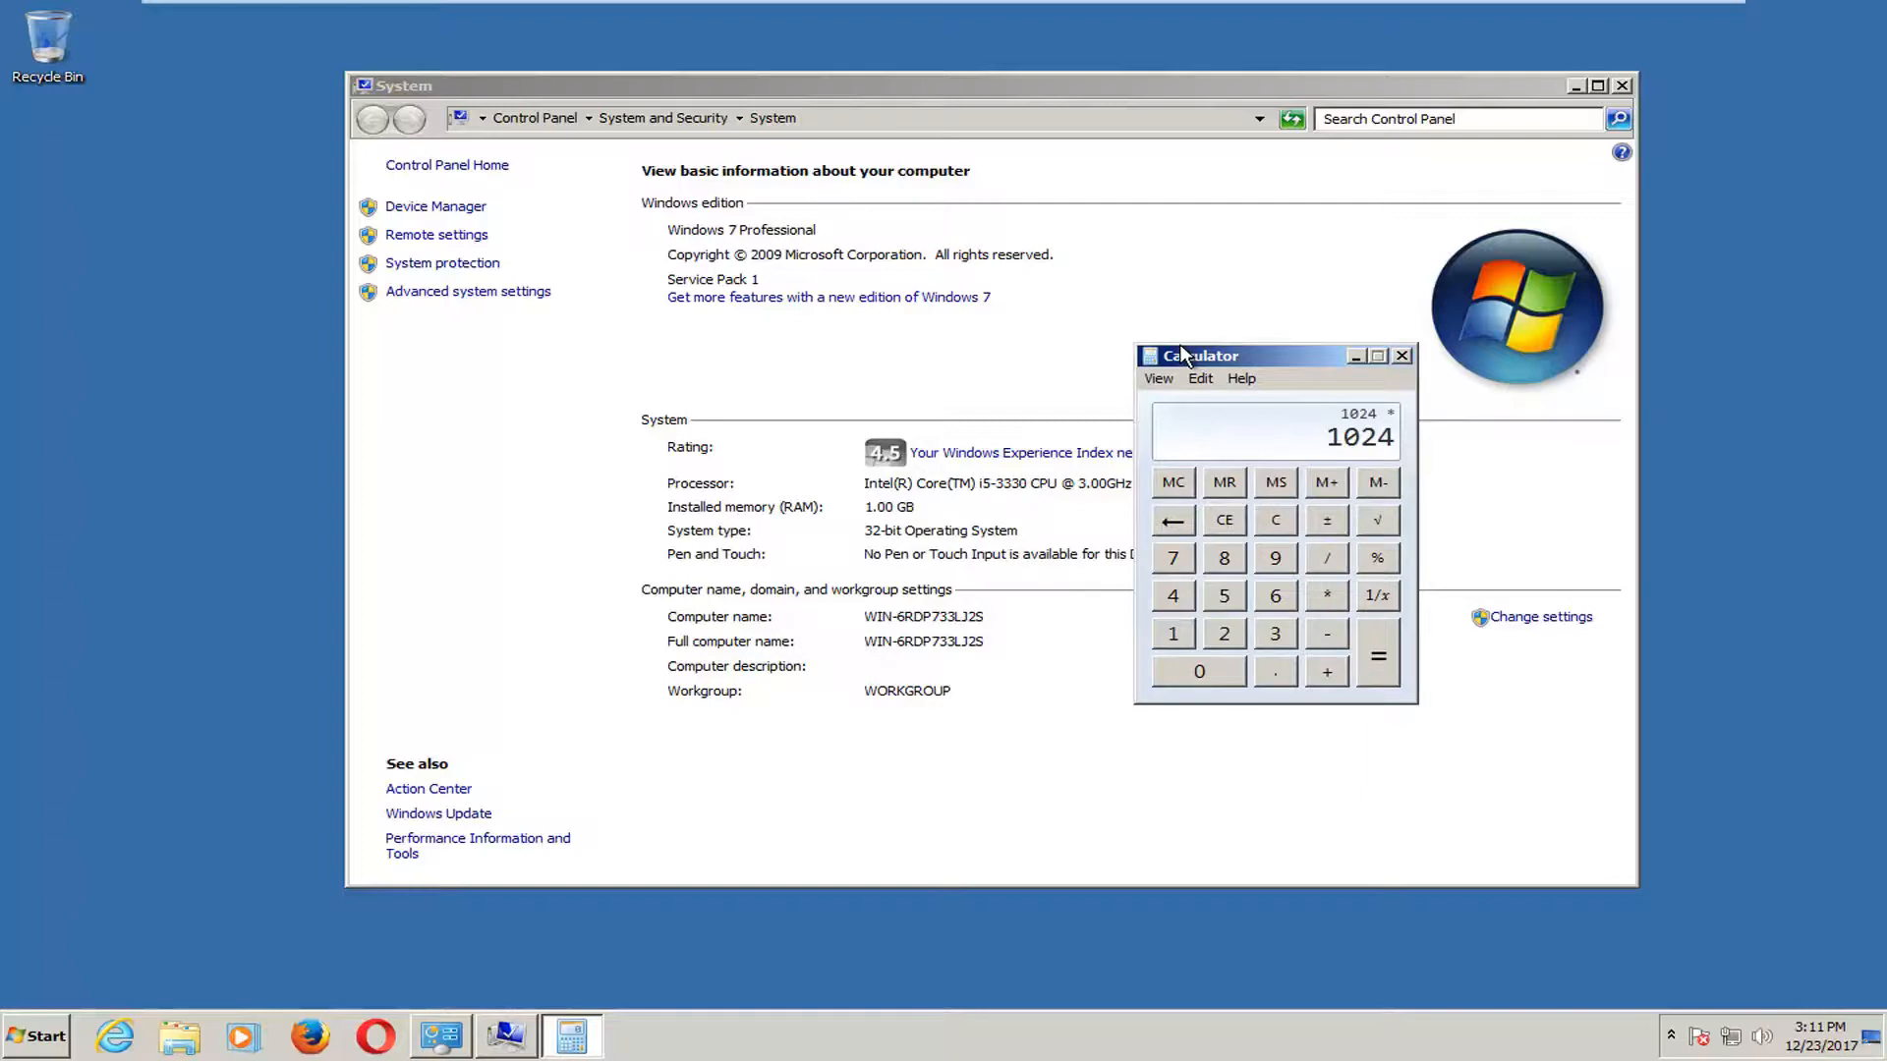
click(1171, 632)
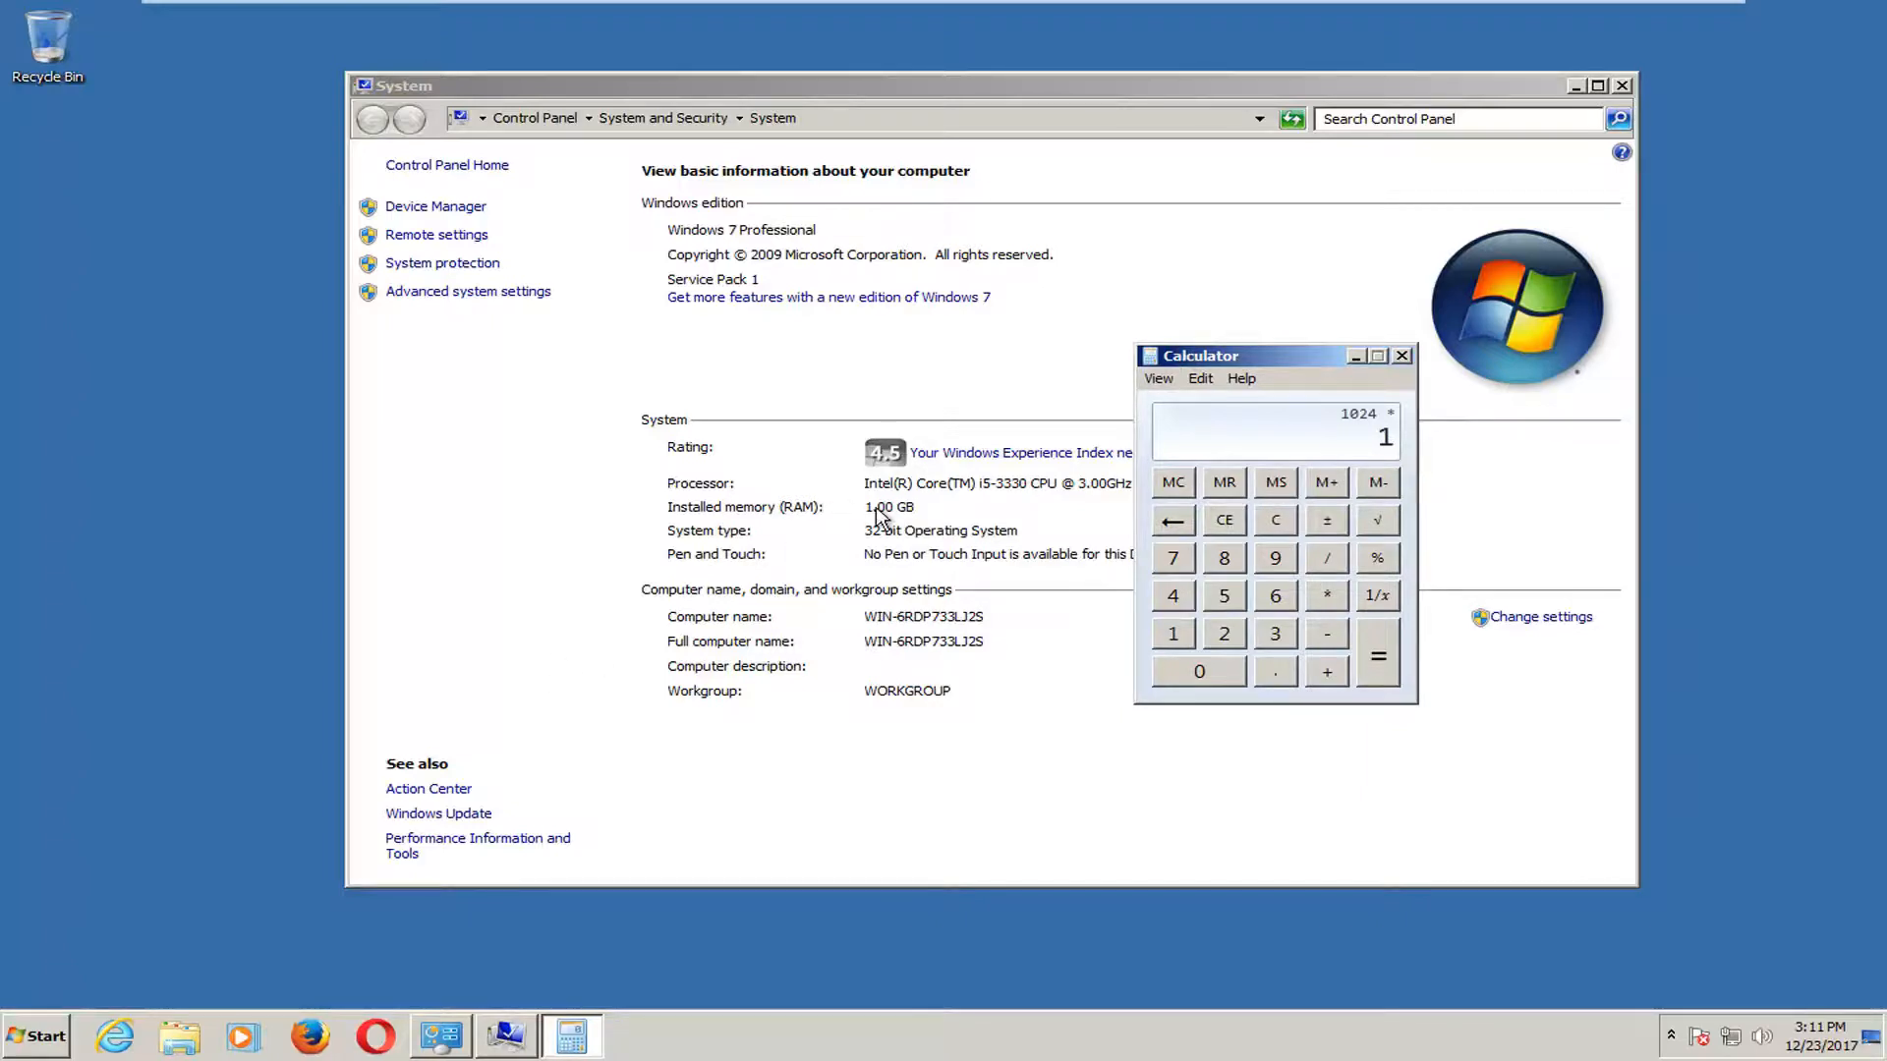
click(1223, 594)
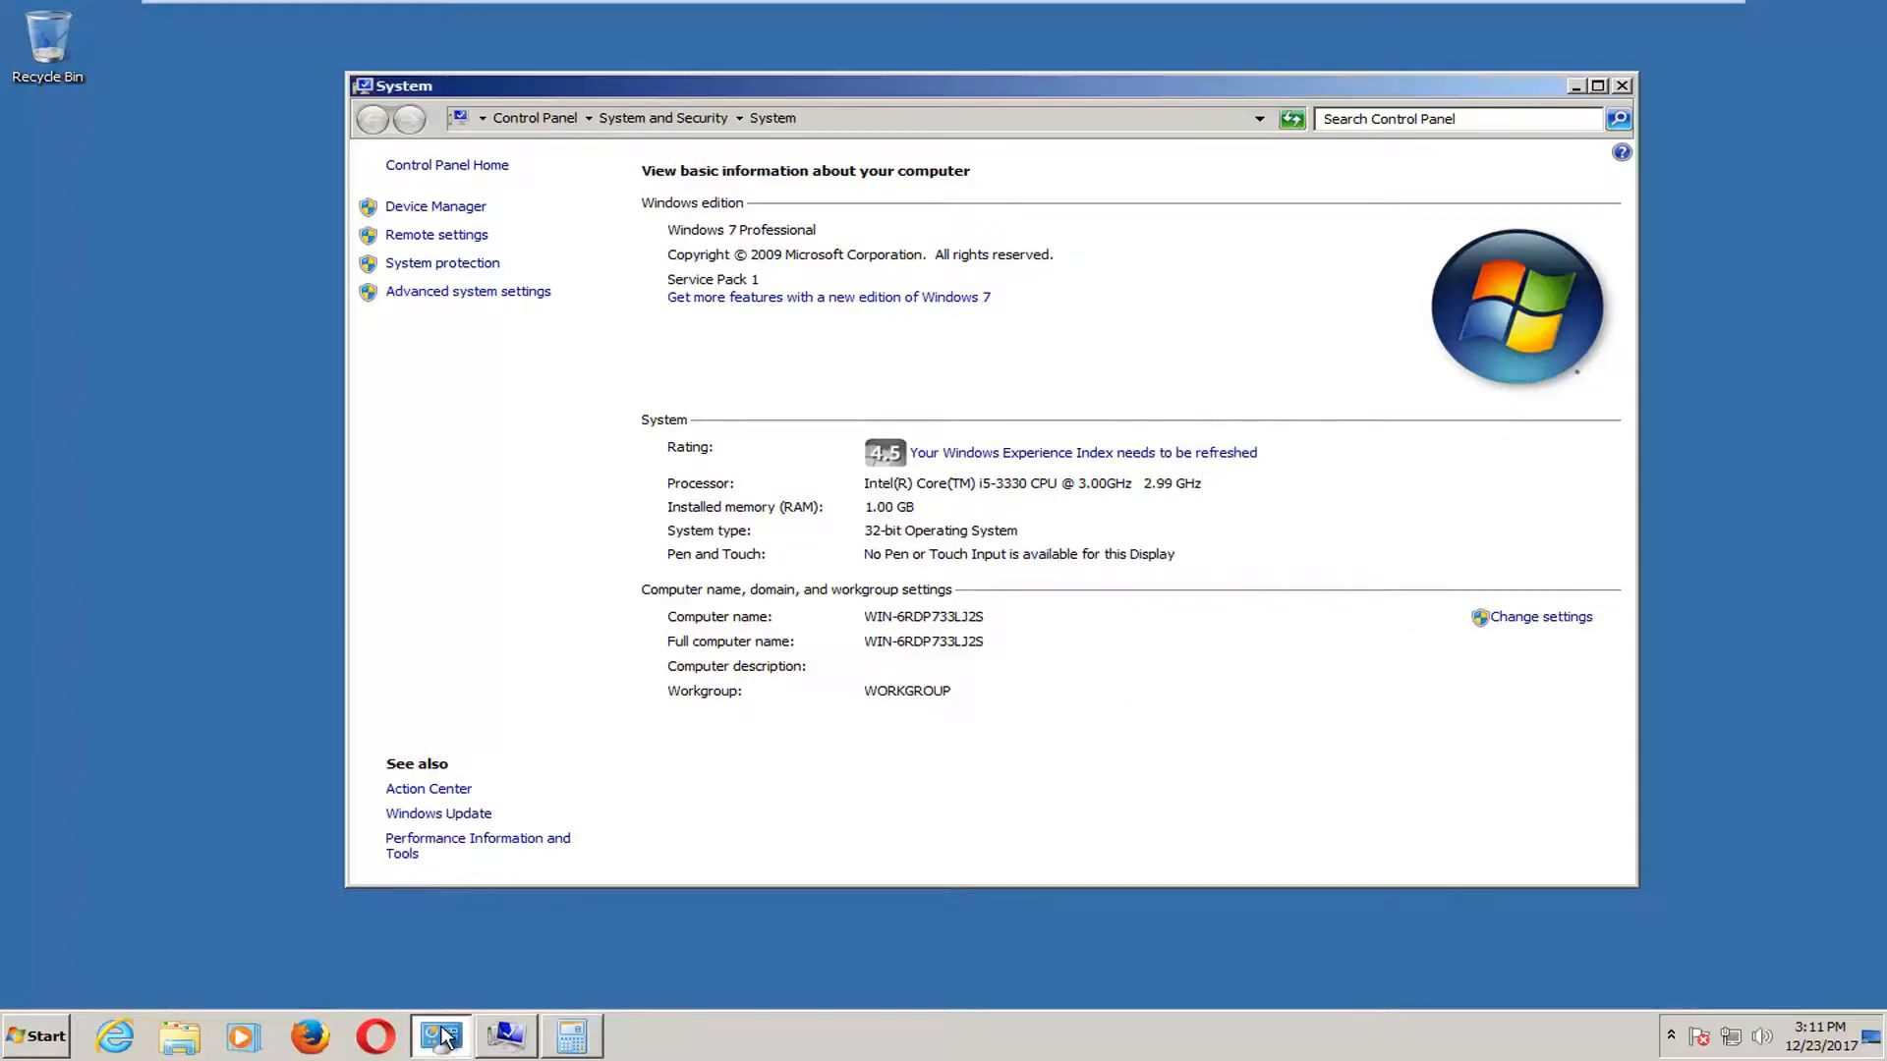
Set C:'s paging file maximum to 1536 MB and confirm the Virtual Memory settings
text(1534)
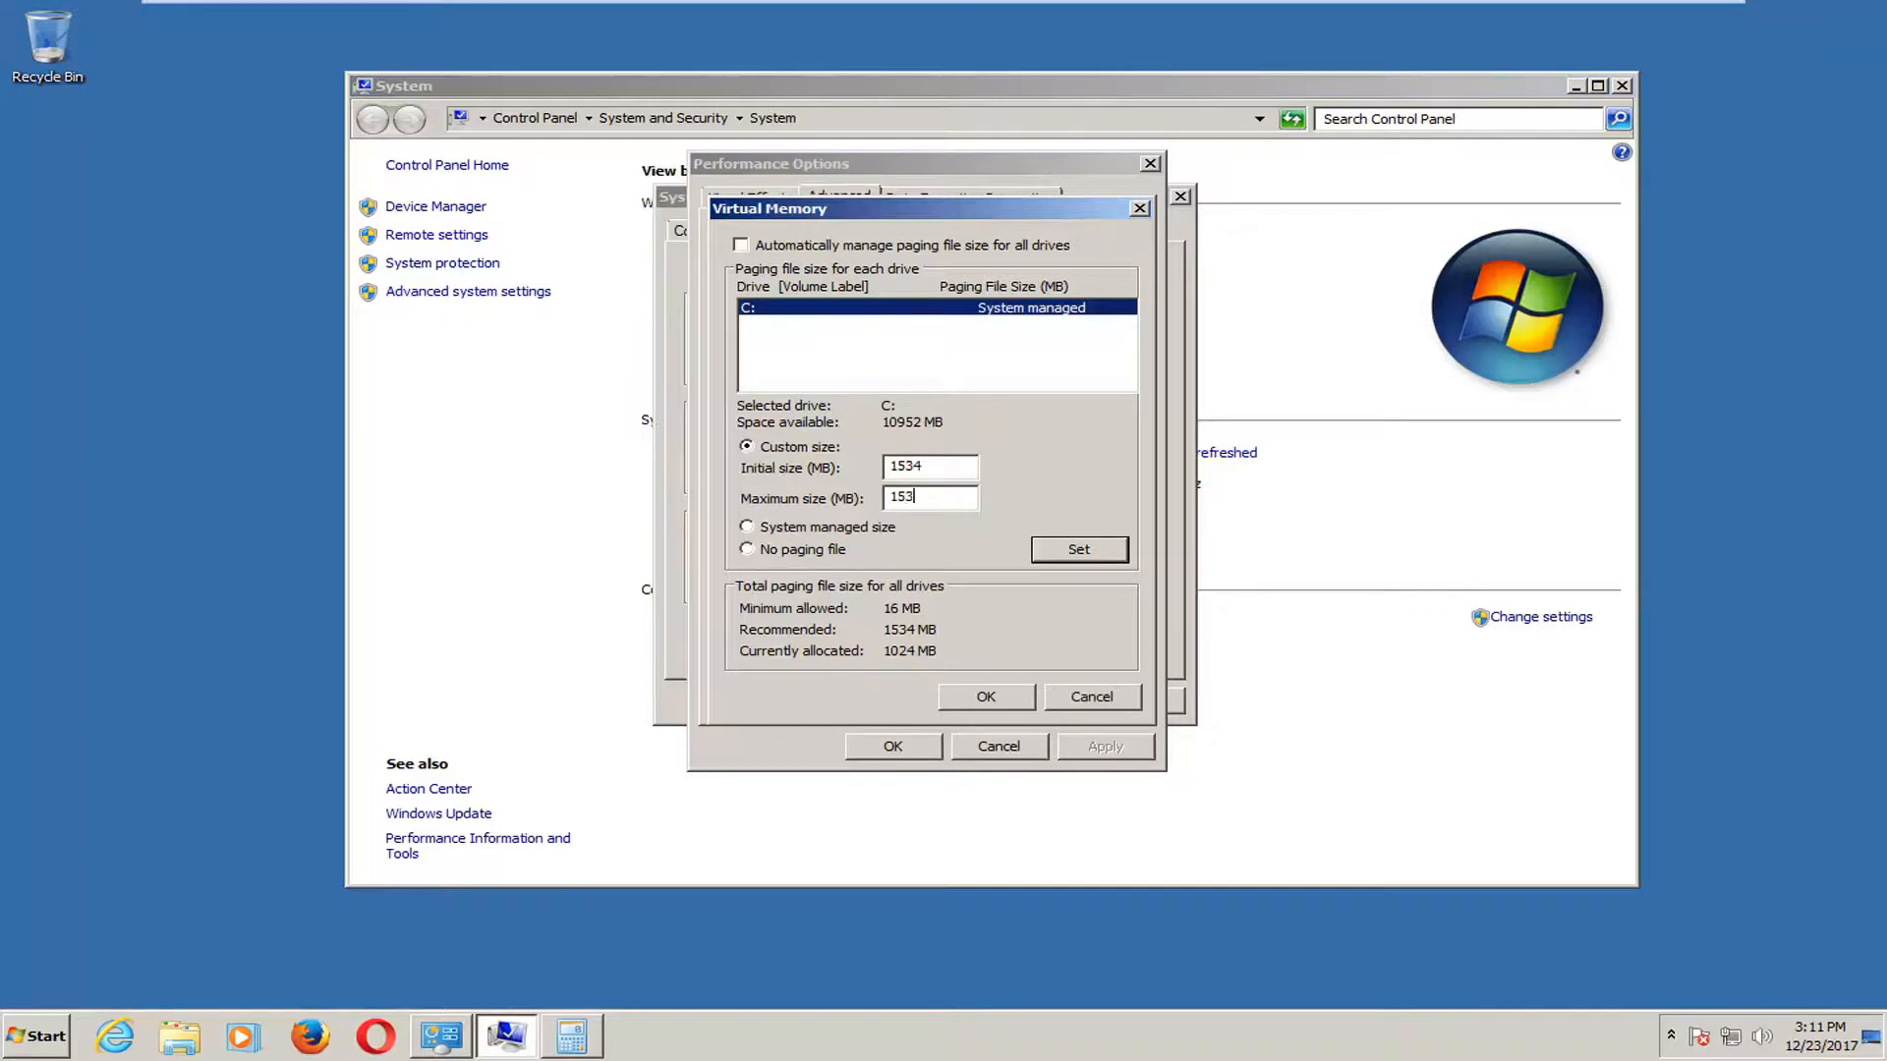
text(6)
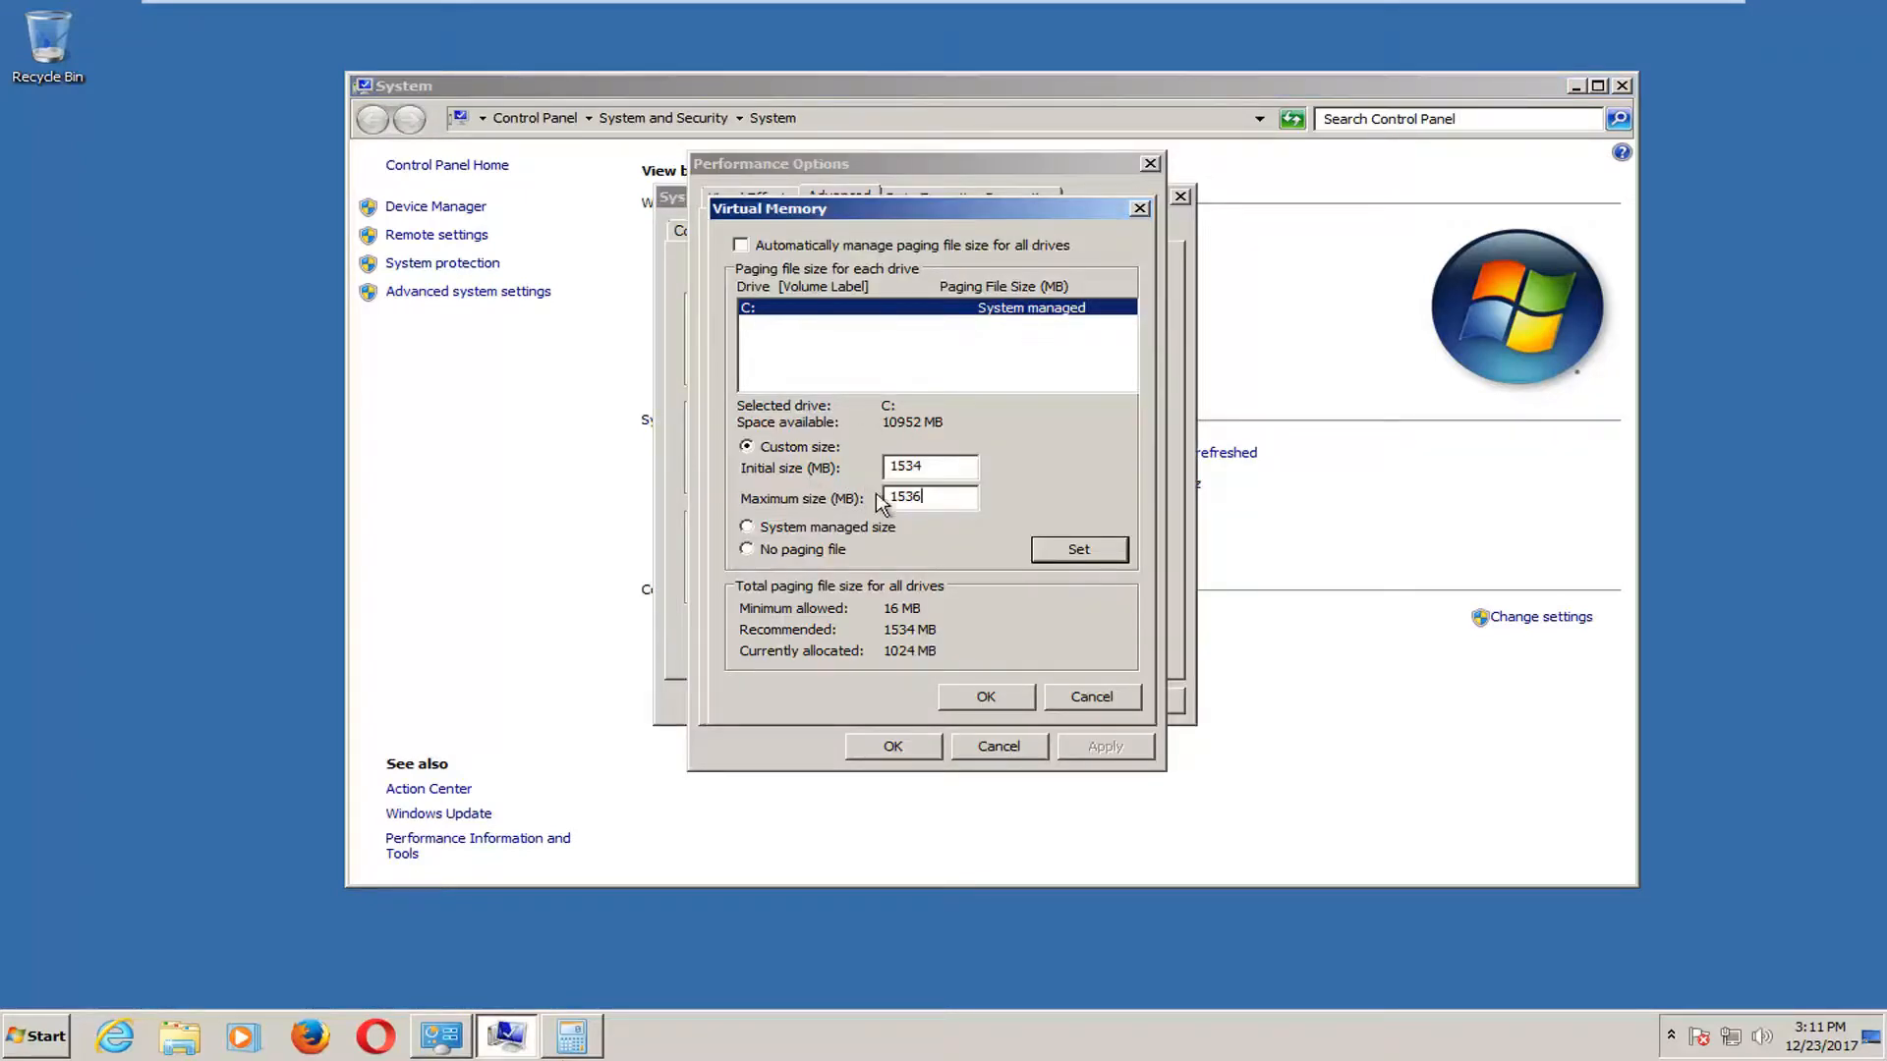
click(1077, 548)
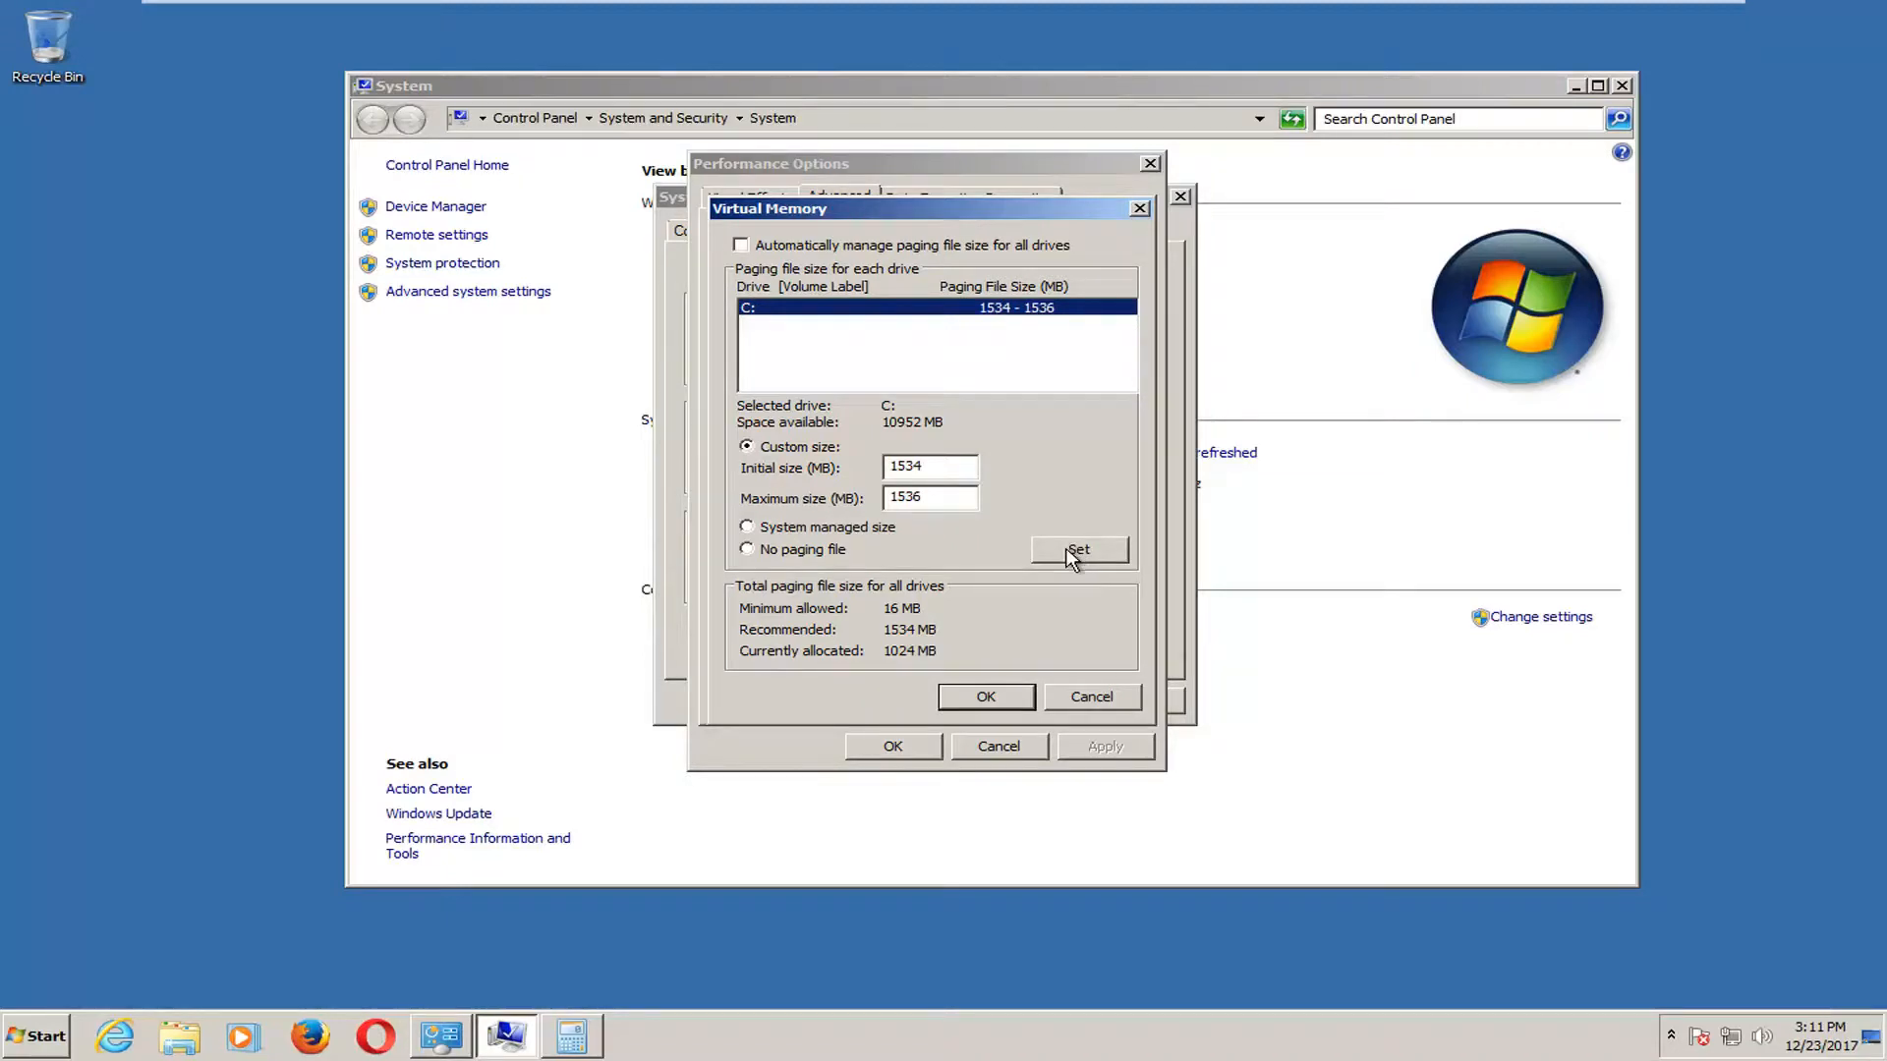
click(984, 695)
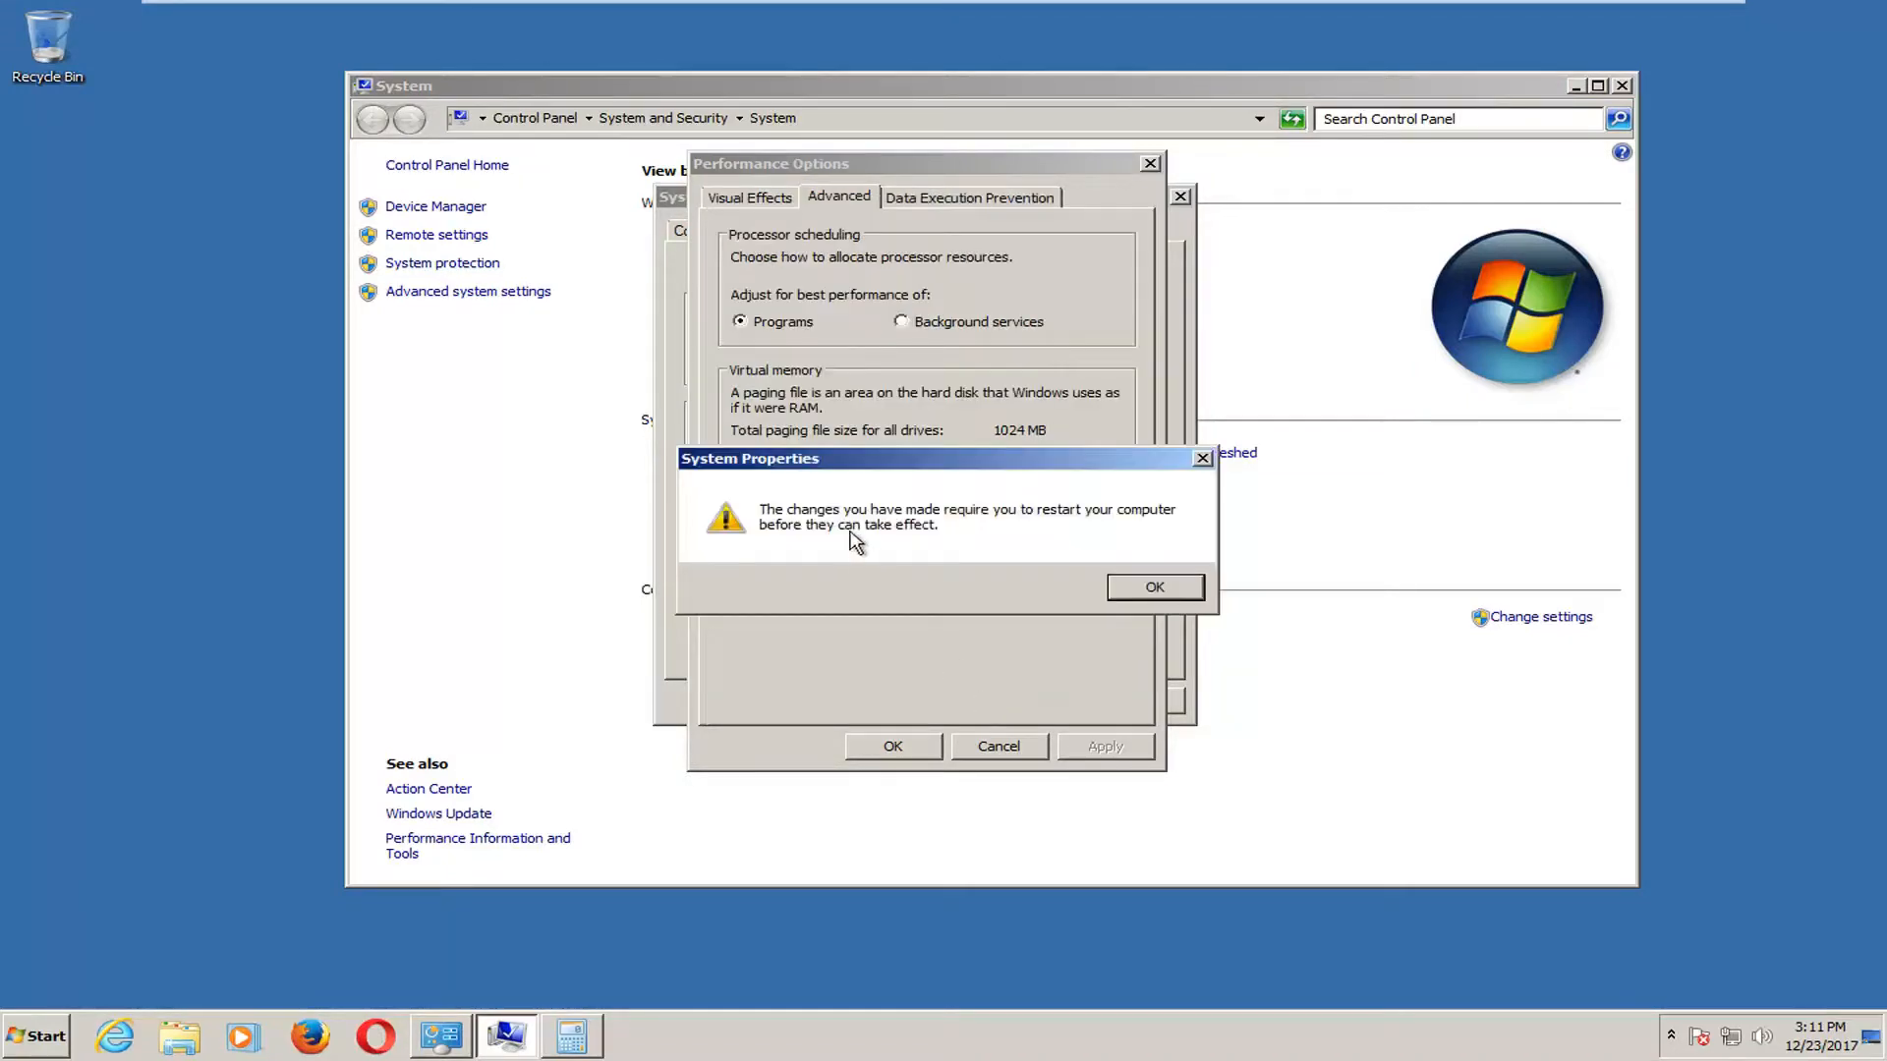
mouse_move(1141, 559)
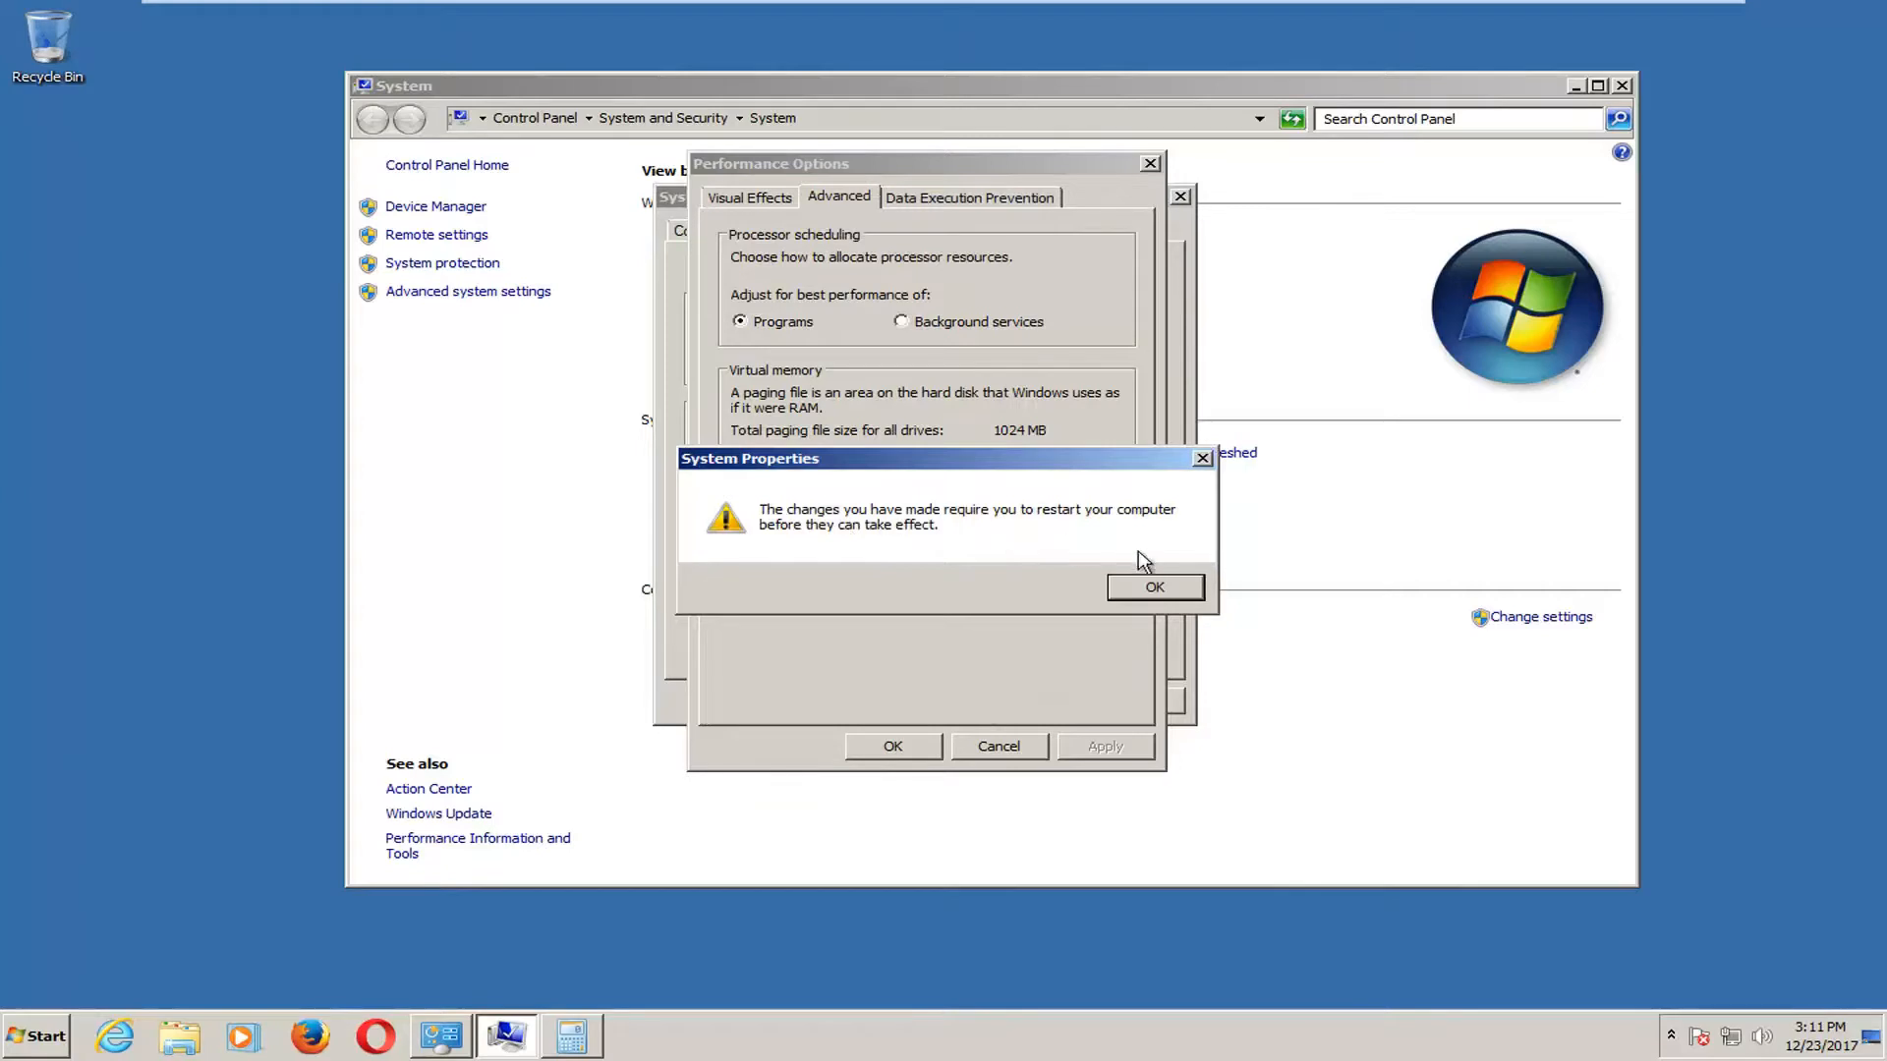
Acknowledge the restart warning, close System Properties, and close Calculator
click(1152, 587)
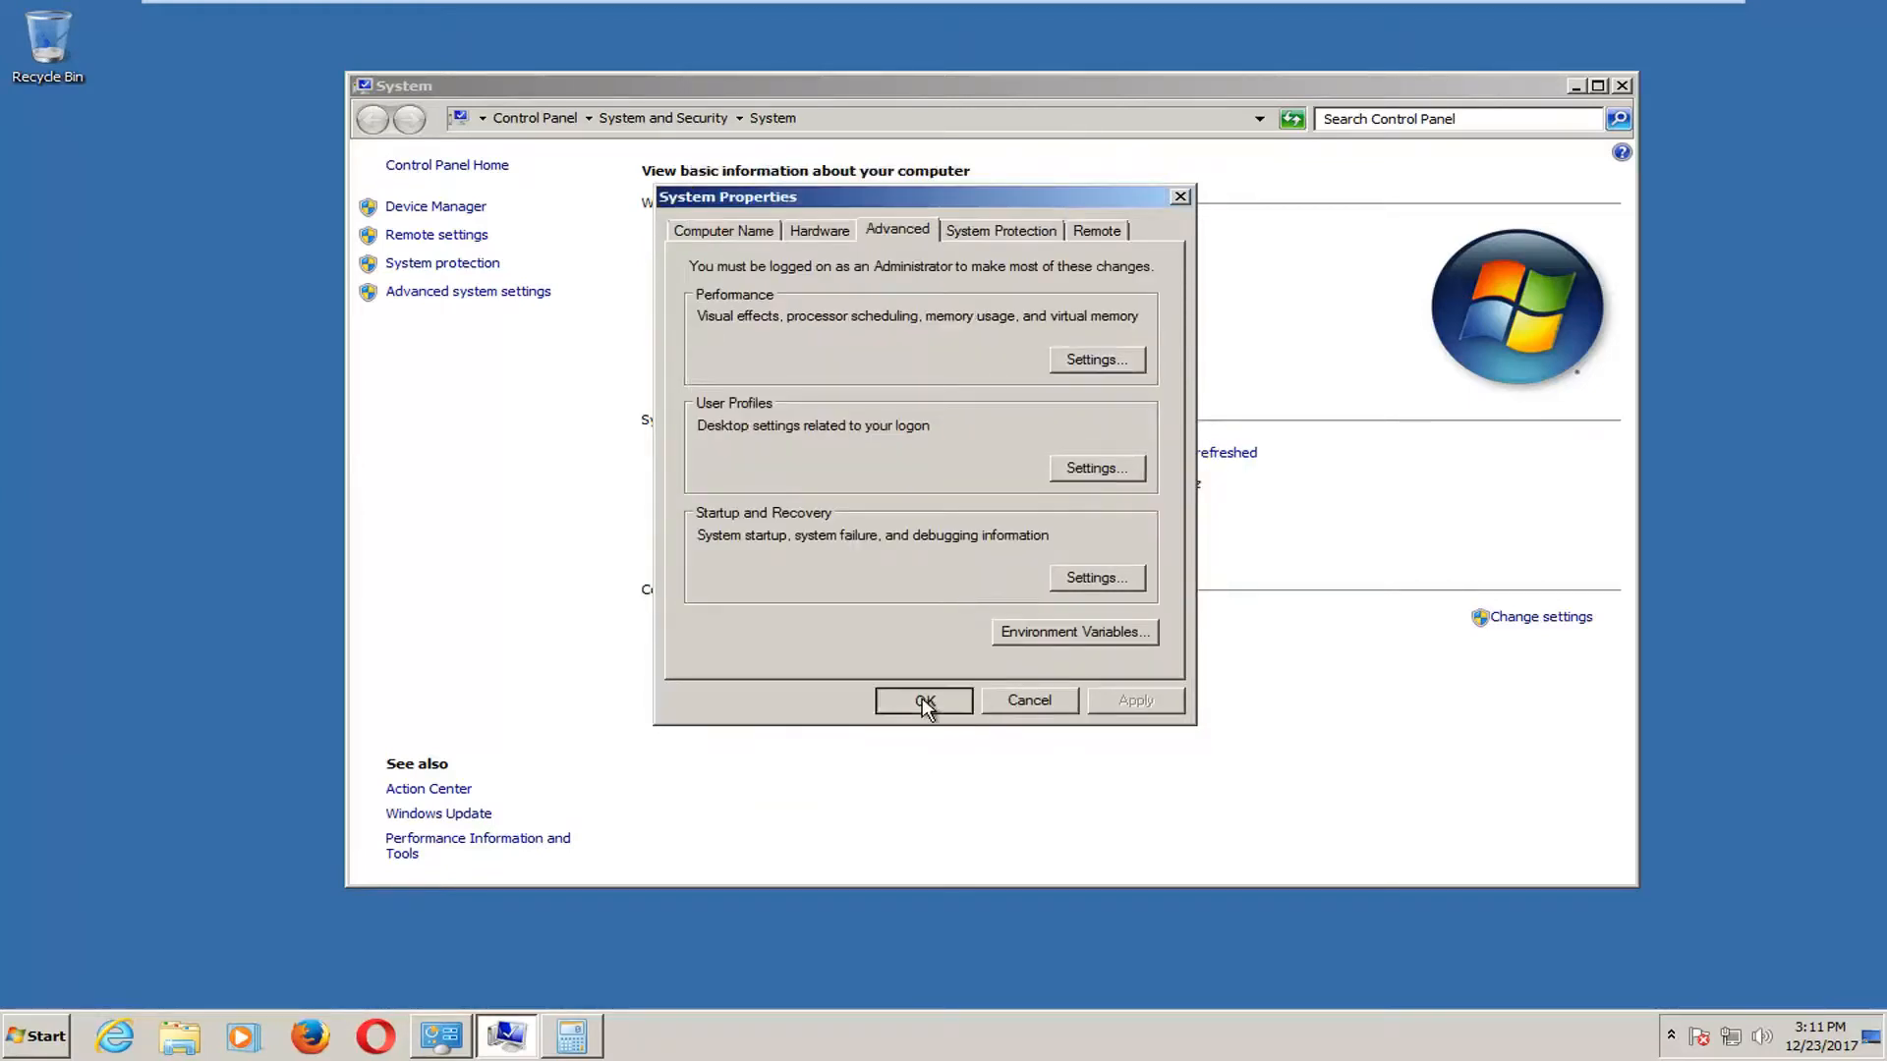
click(922, 701)
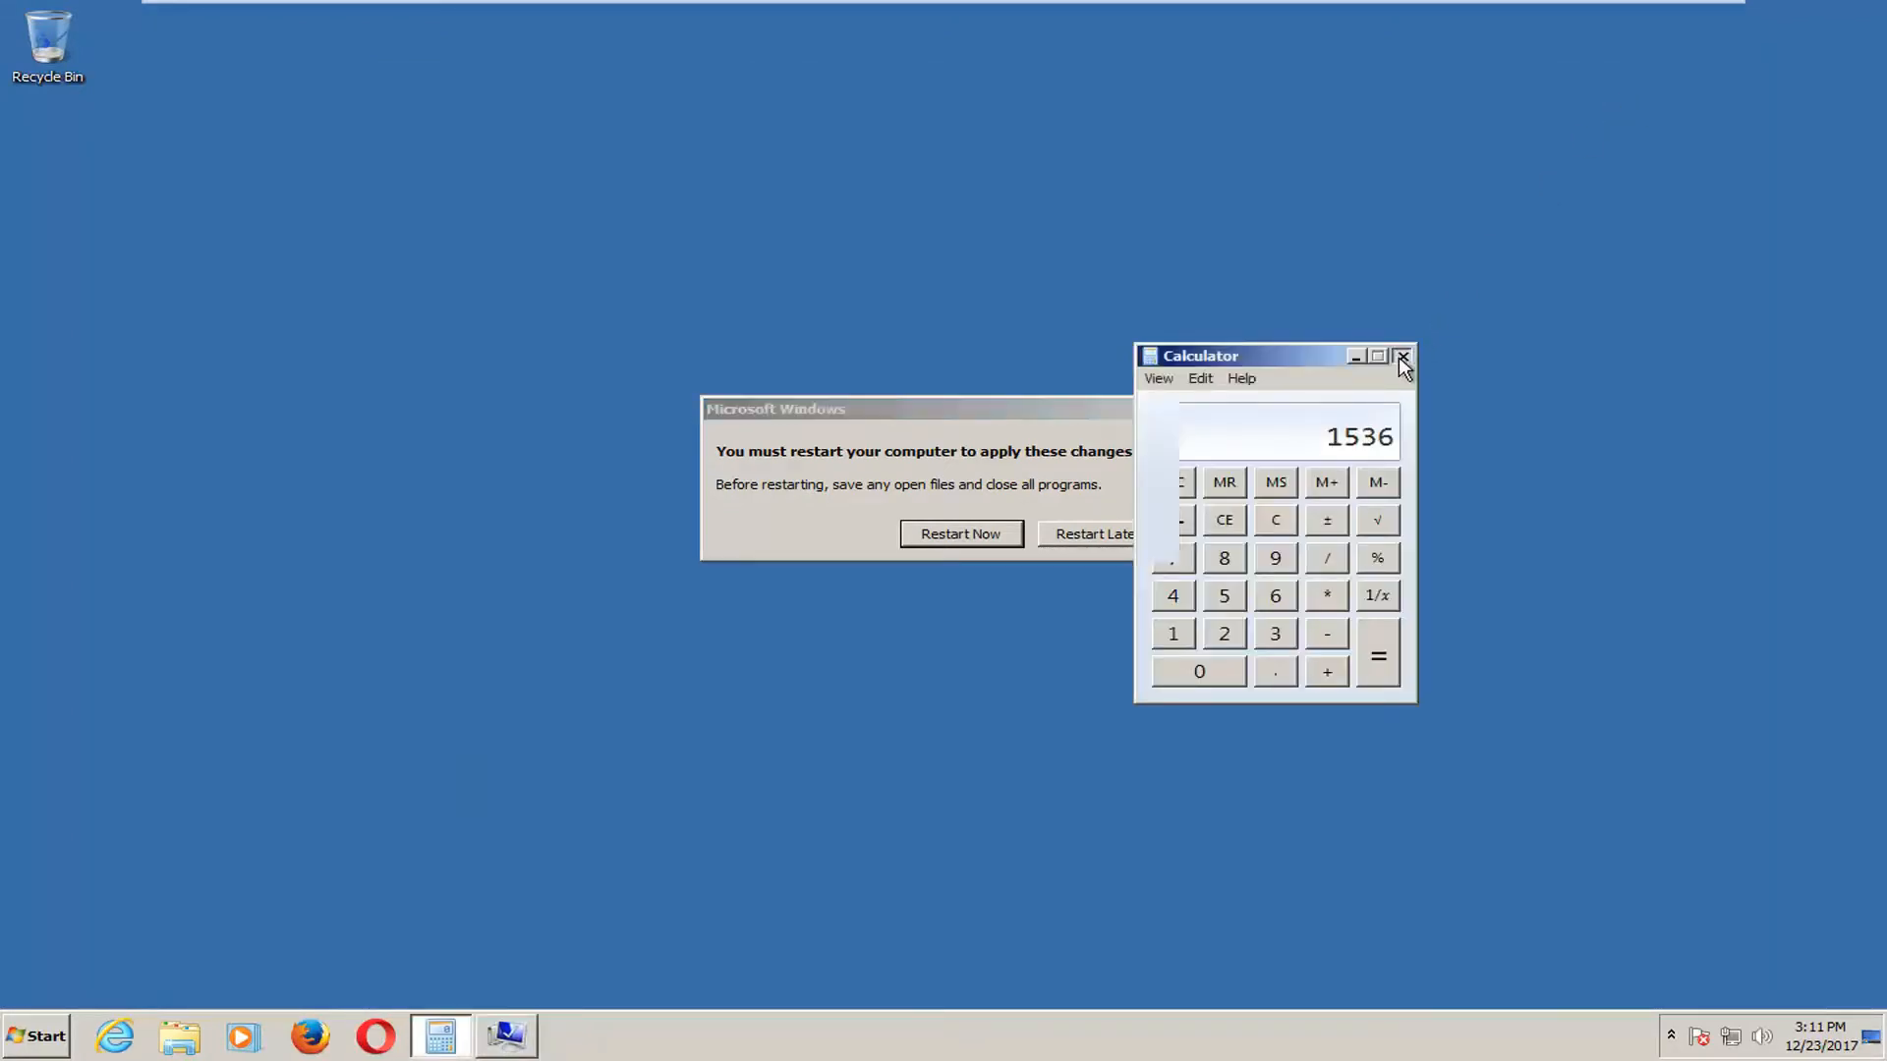
click(1400, 355)
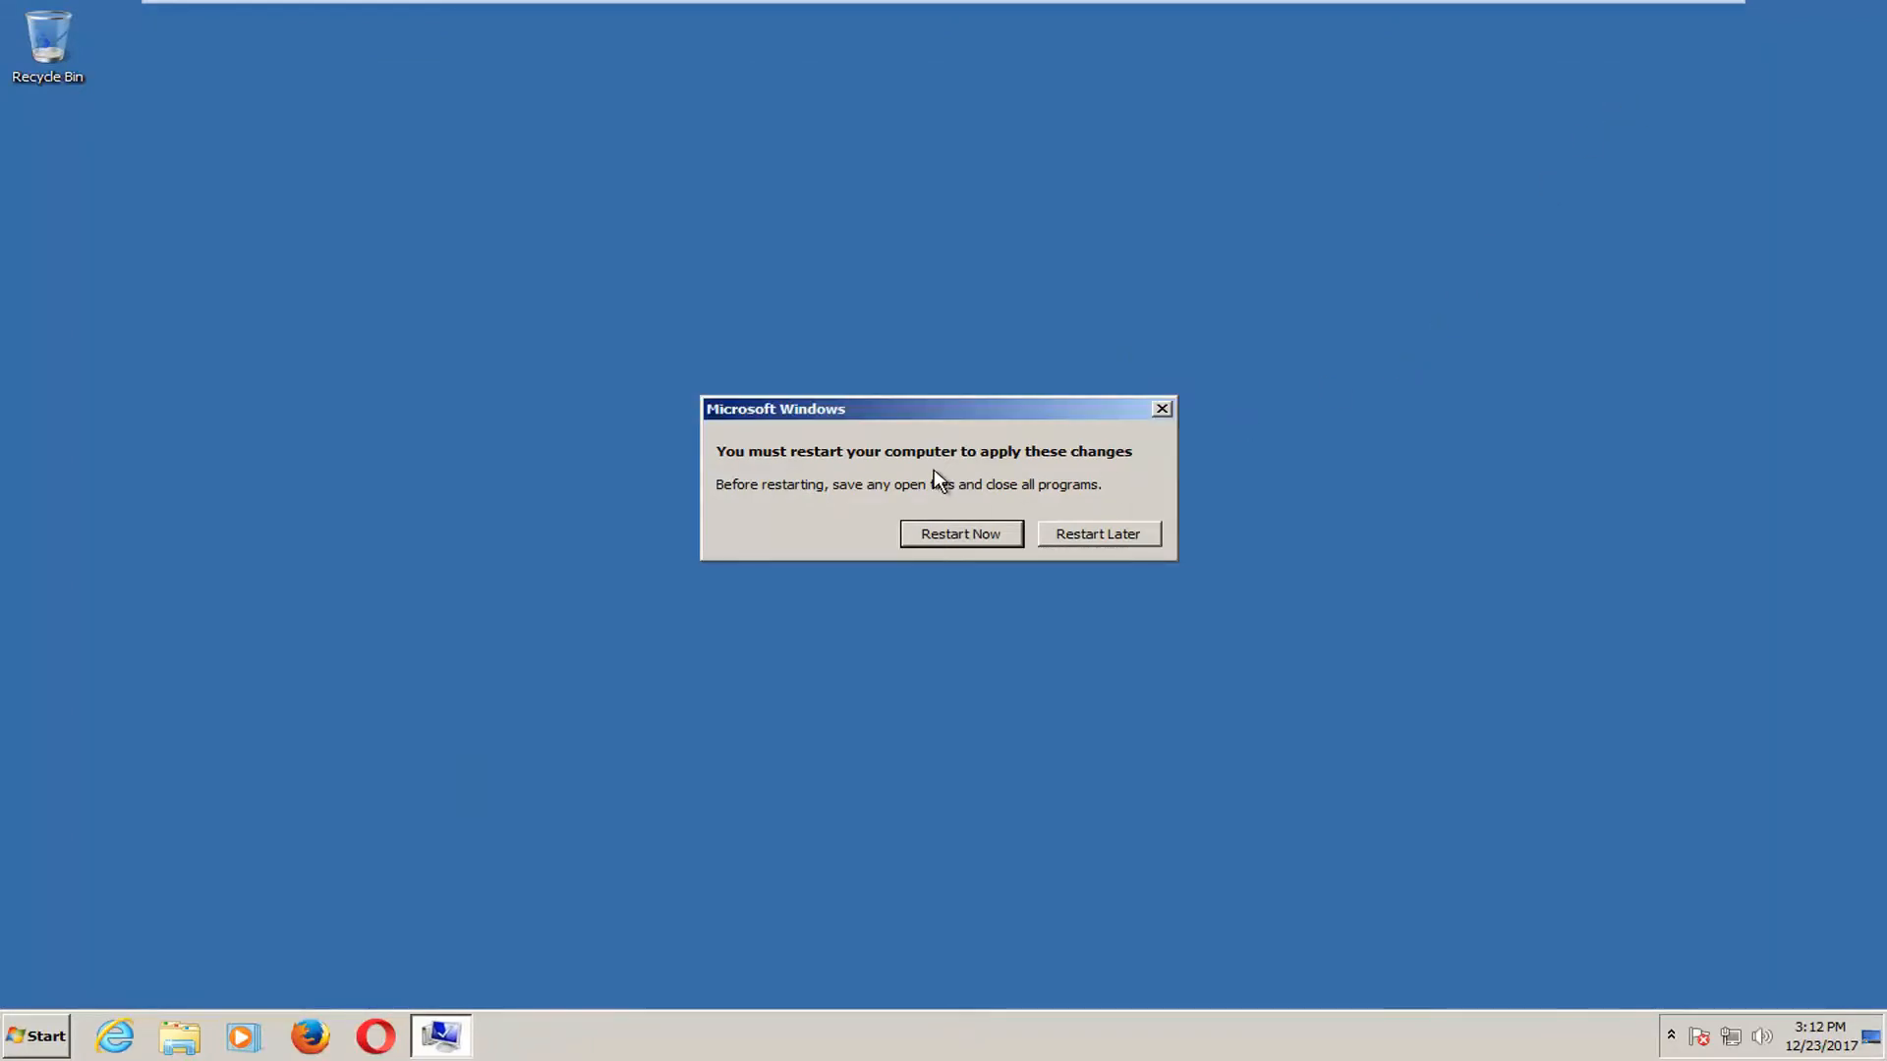